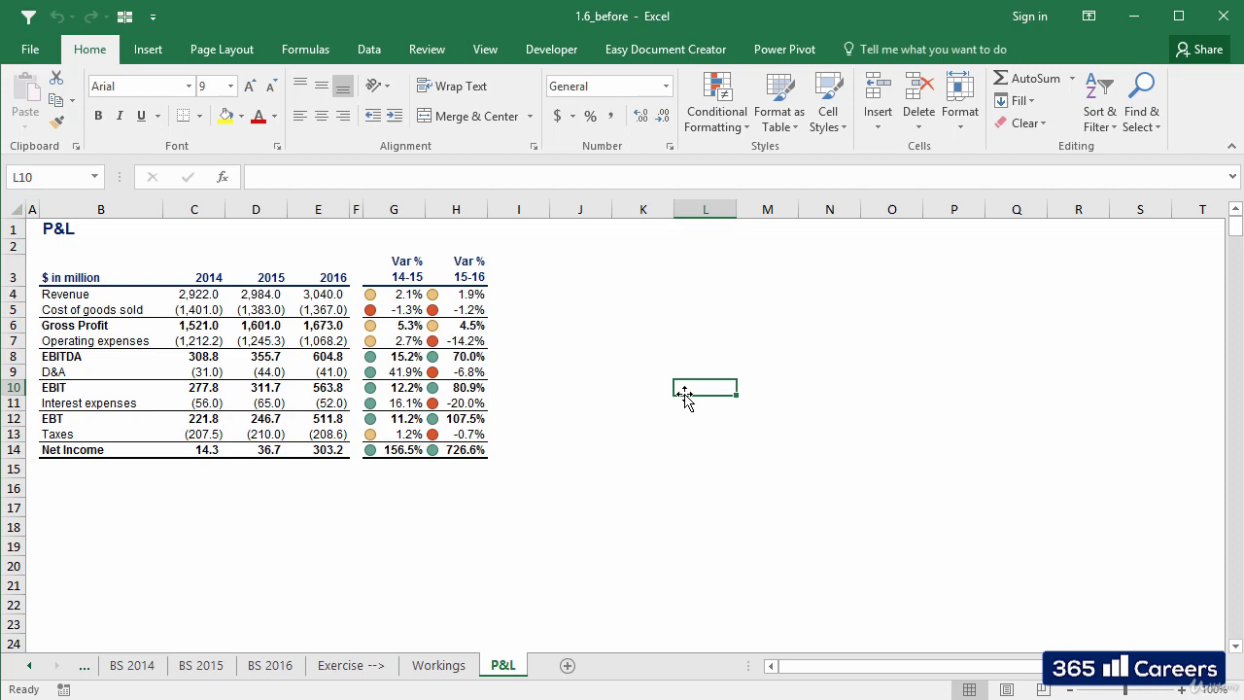
pyautogui.moveTo(623, 521)
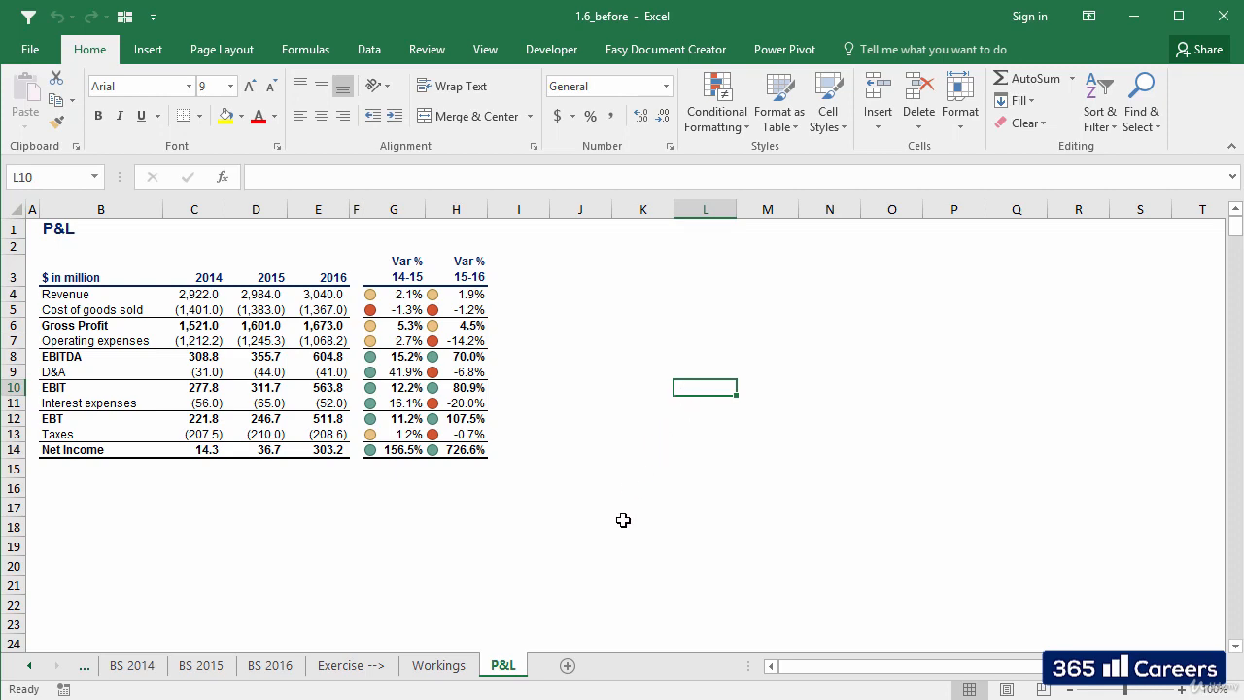
pyautogui.moveTo(568, 666)
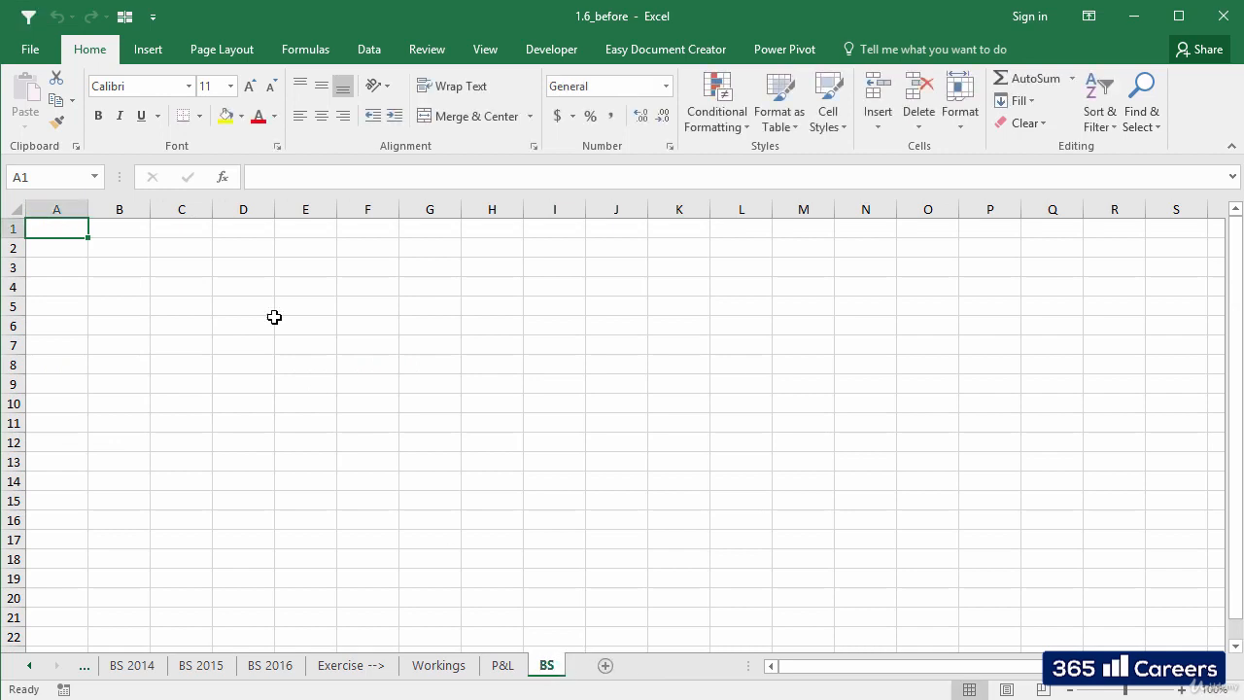
# Enter the 'Balance Sheet' title in B1 of the BS sheet.
pyautogui.click(551, 49)
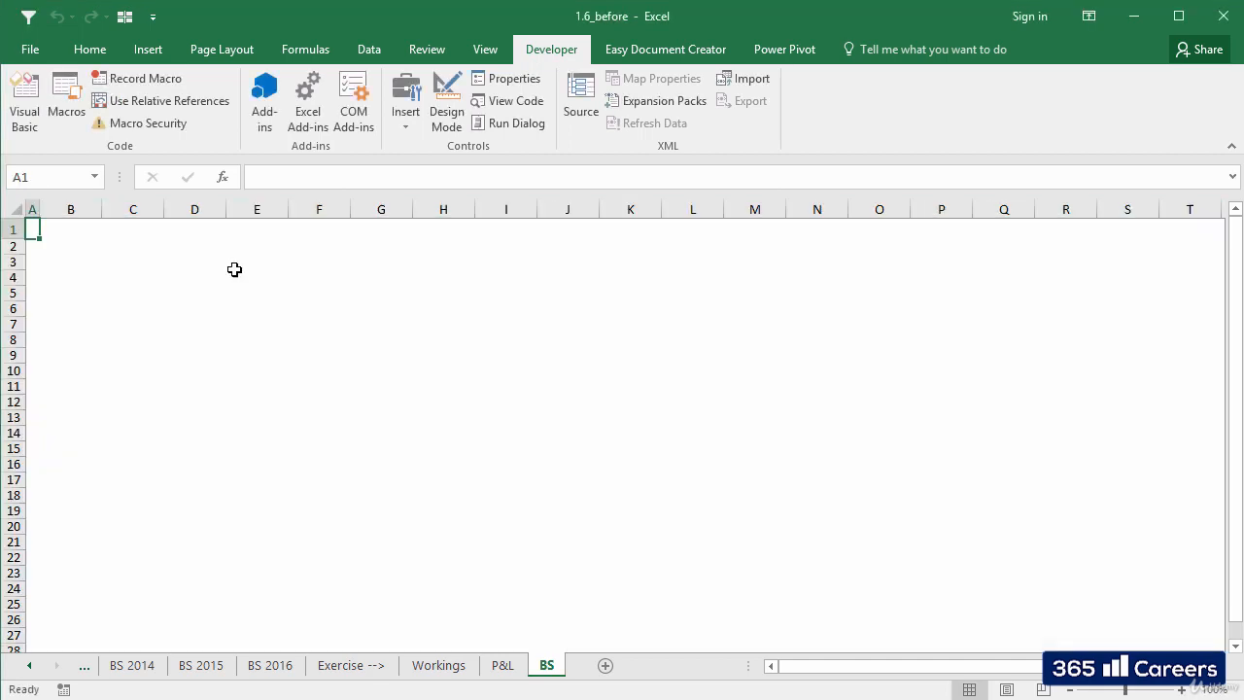
pyautogui.write('Balance Sheet')
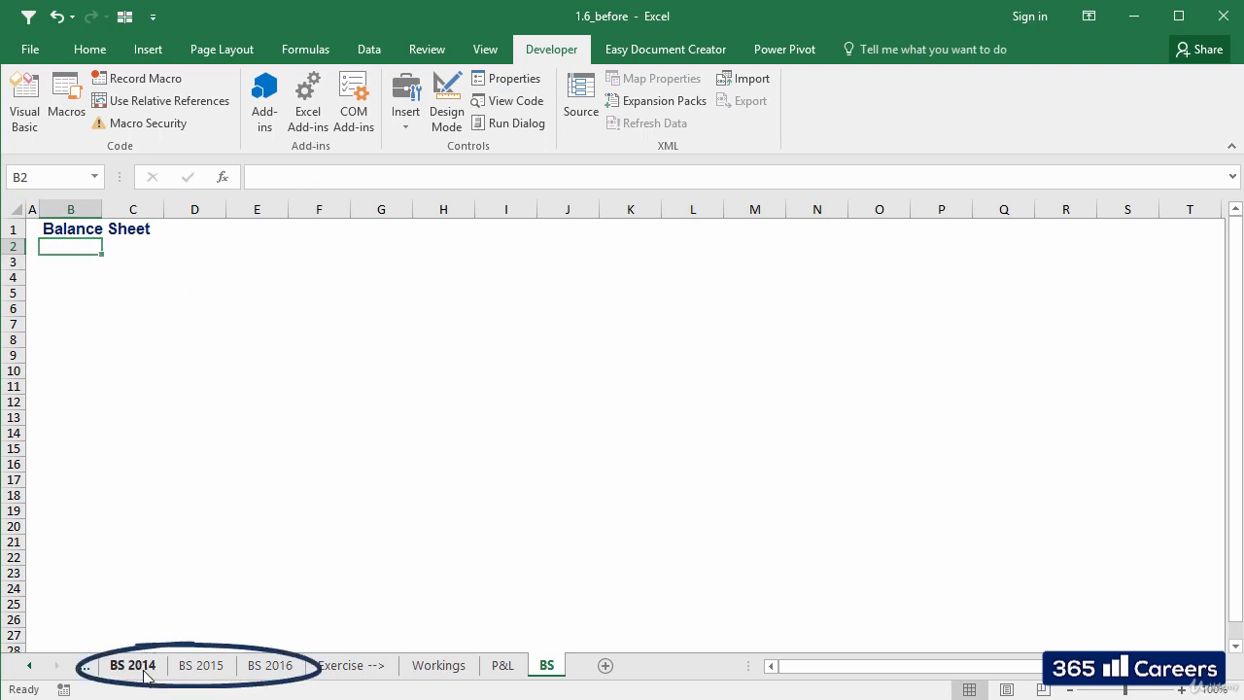
# Flip through the BS 2014, BS 2015 and BS 2016 sheets.
pyautogui.click(132, 665)
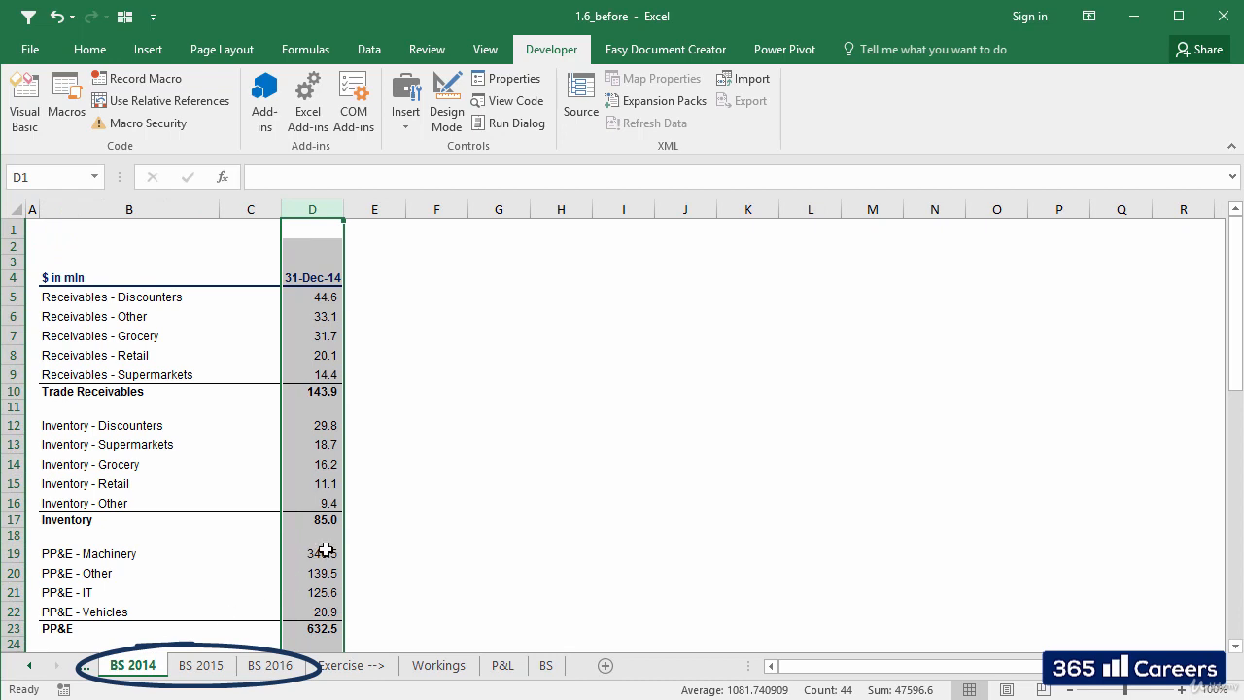
pyautogui.click(201, 665)
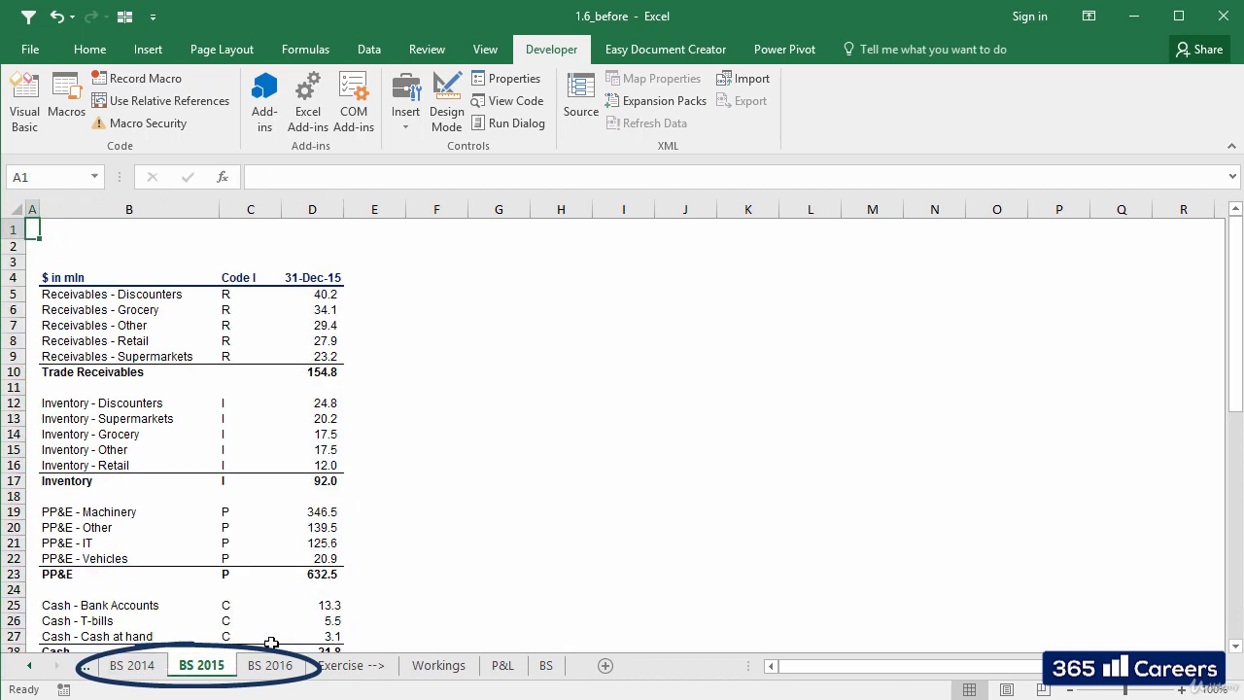
pyautogui.click(270, 665)
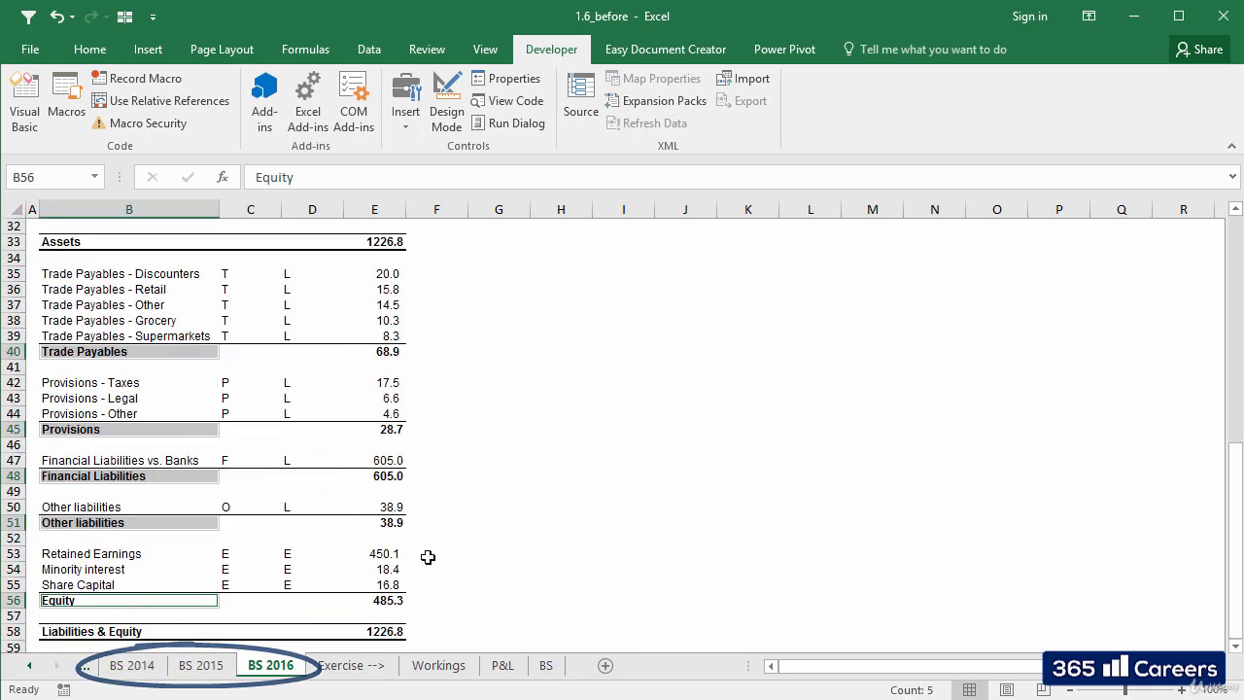
pyautogui.click(499, 538)
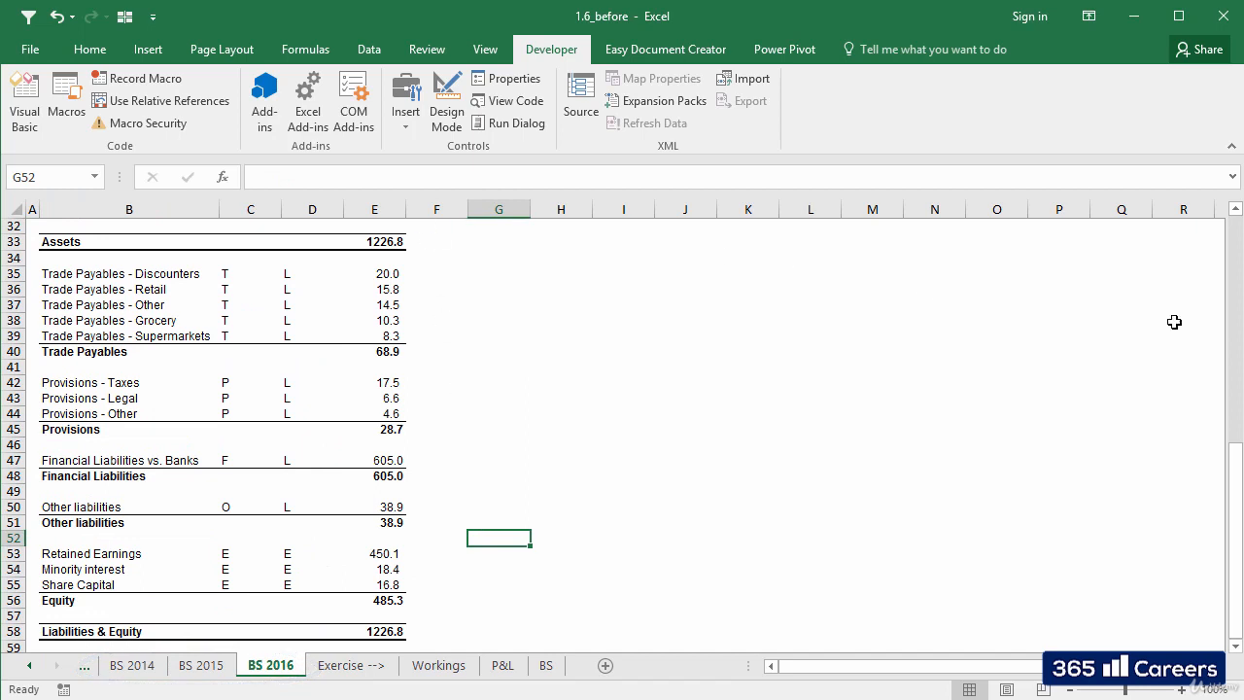
pyautogui.scroll(3)
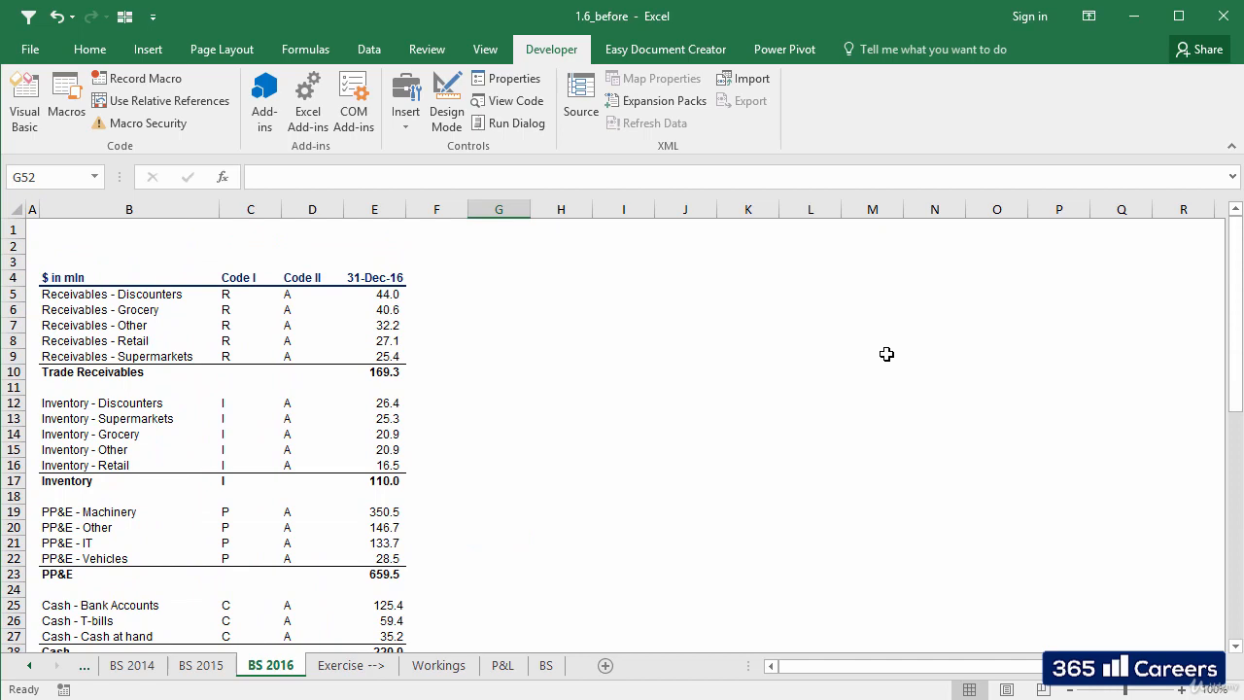
pyautogui.moveTo(826, 375)
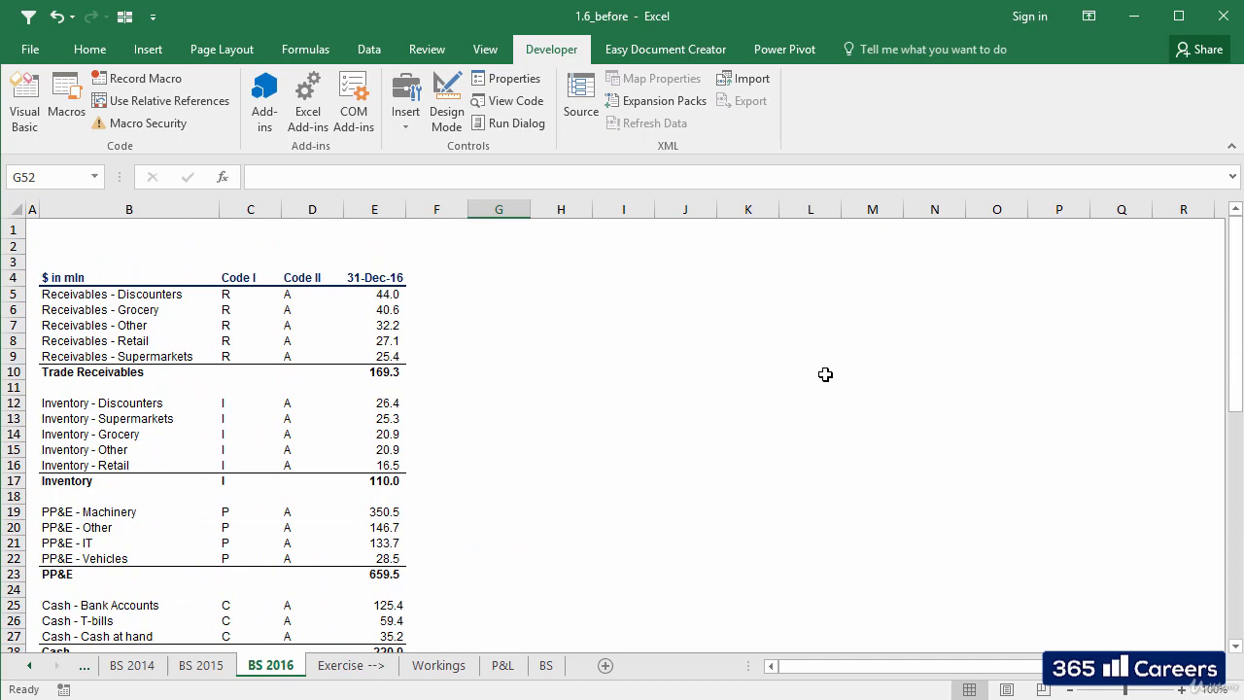
# Inspect the 2014 values column on BS 2014 and the 2016 values column on BS 2016.
pyautogui.click(132, 665)
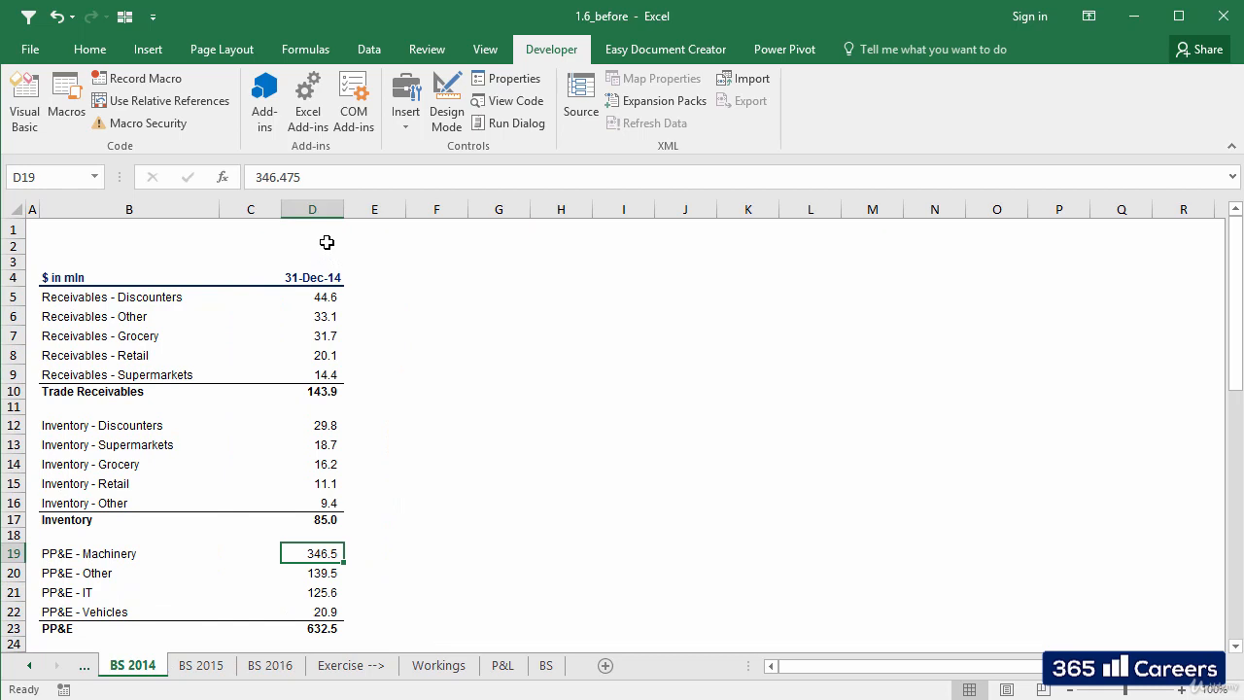
pyautogui.click(312, 209)
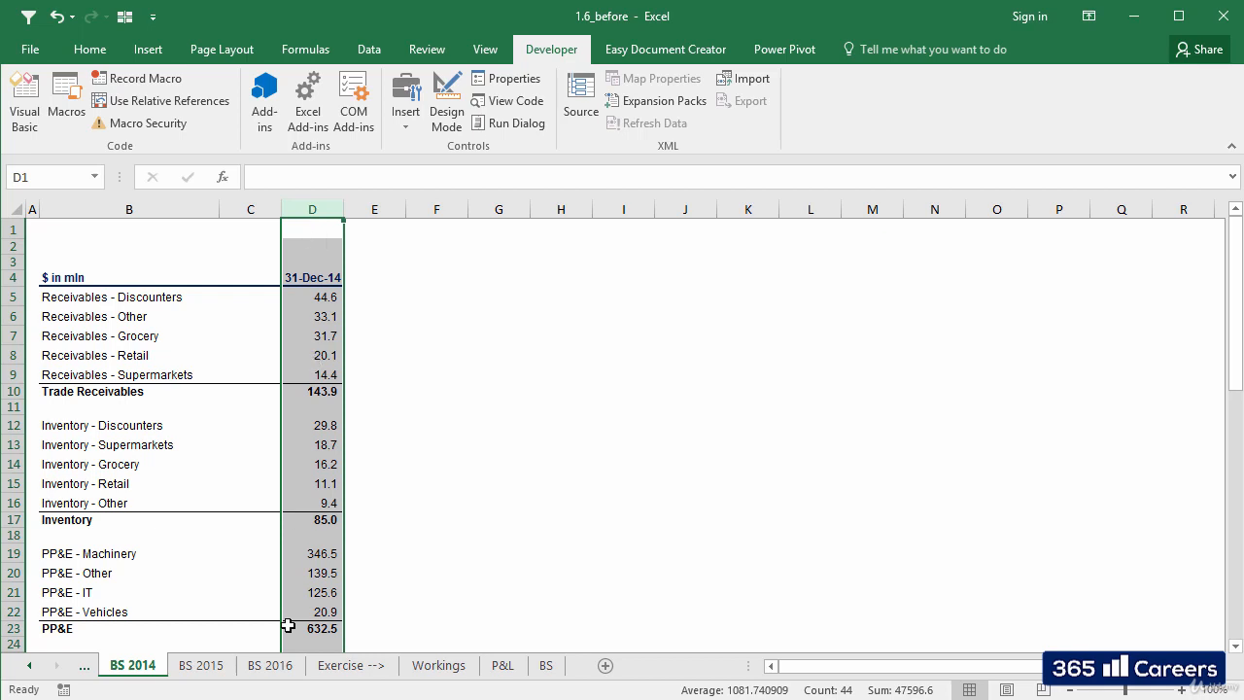
pyautogui.click(270, 665)
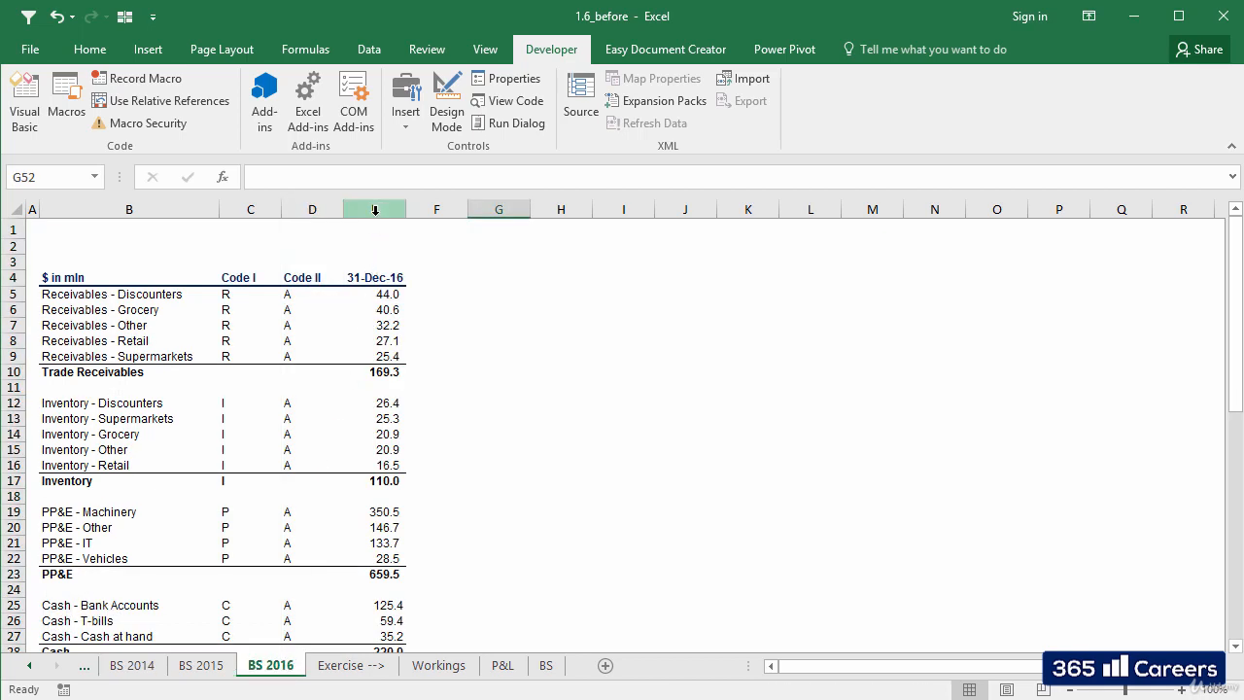
pyautogui.click(374, 208)
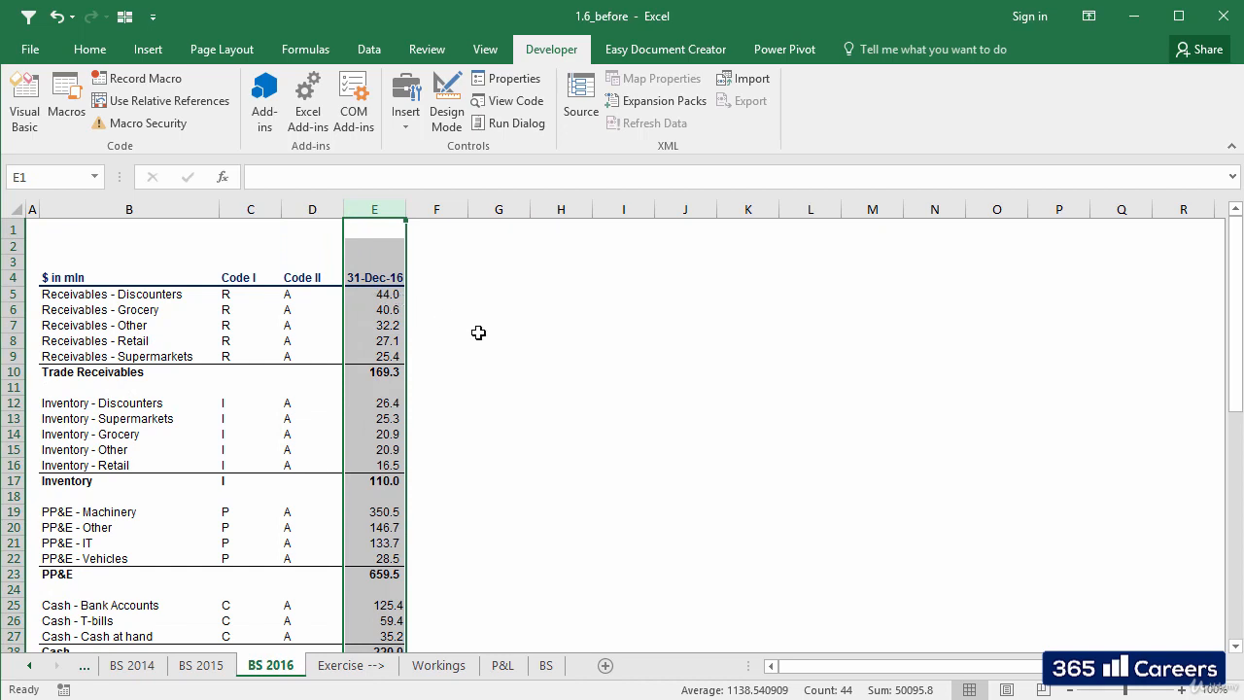
pyautogui.moveTo(480, 334)
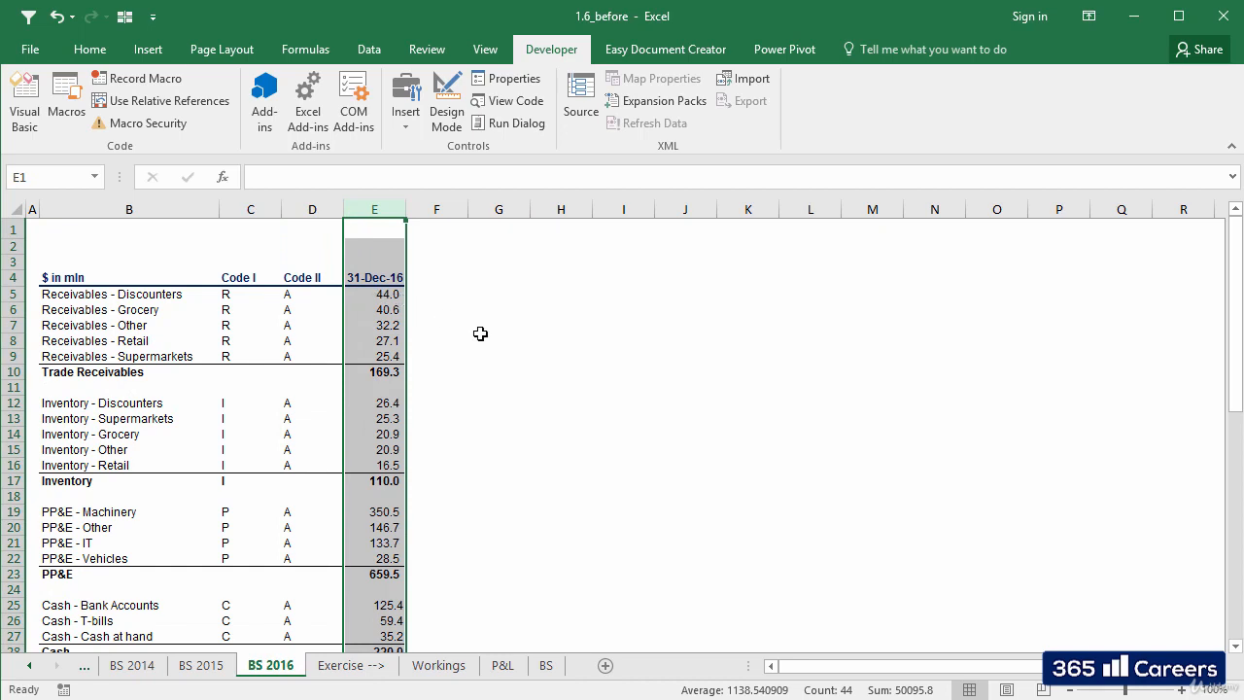
pyautogui.moveTo(450, 325)
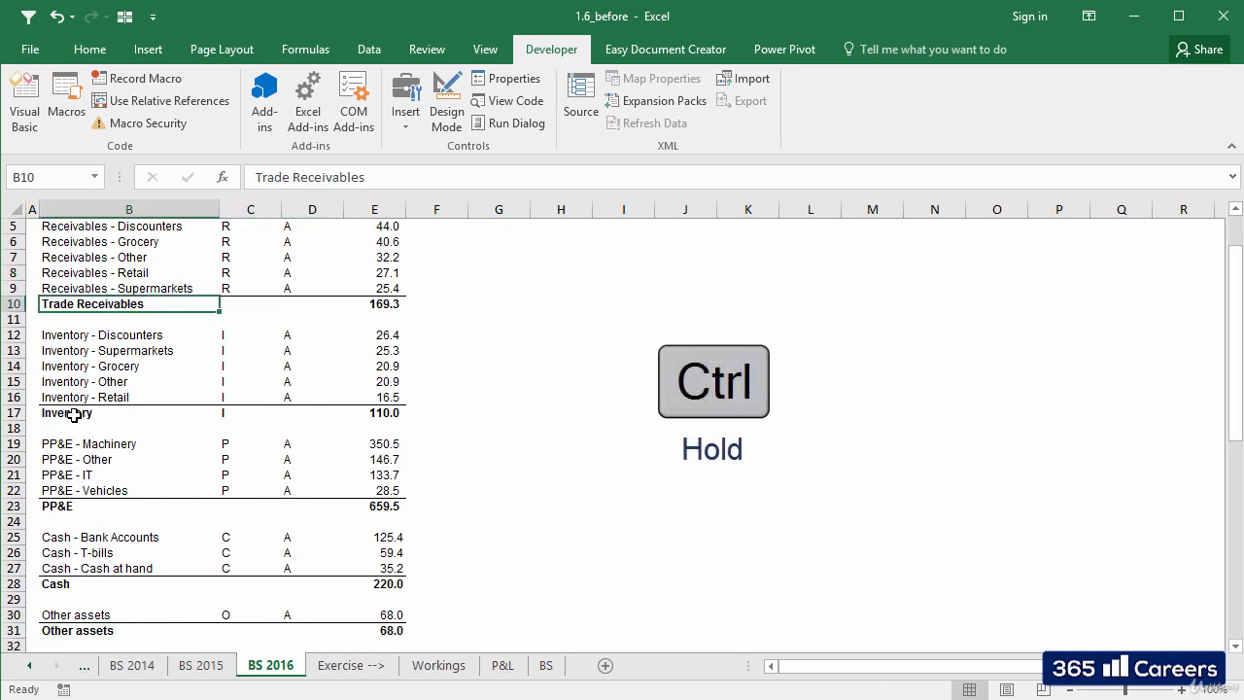
# Gather the asset subtotal labels, Trade Receivables through Other assets, from BS 2016 for the BS sheet.
pyautogui.click(57, 506)
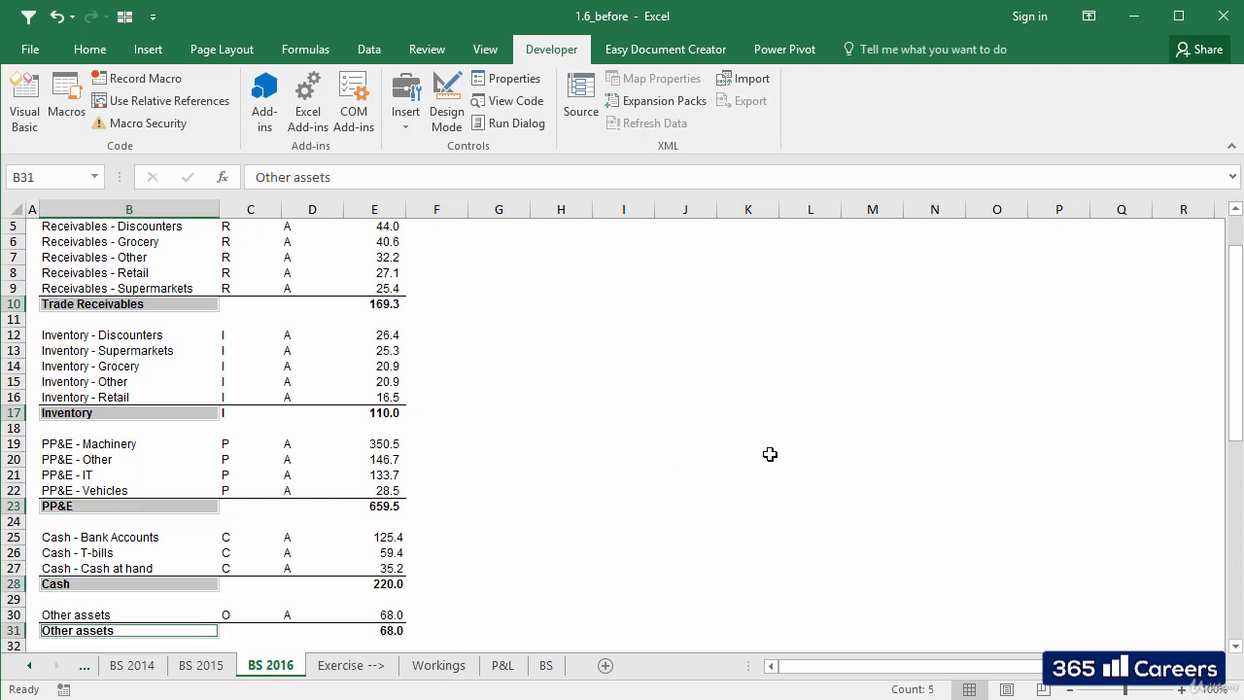
pyautogui.scroll(-3)
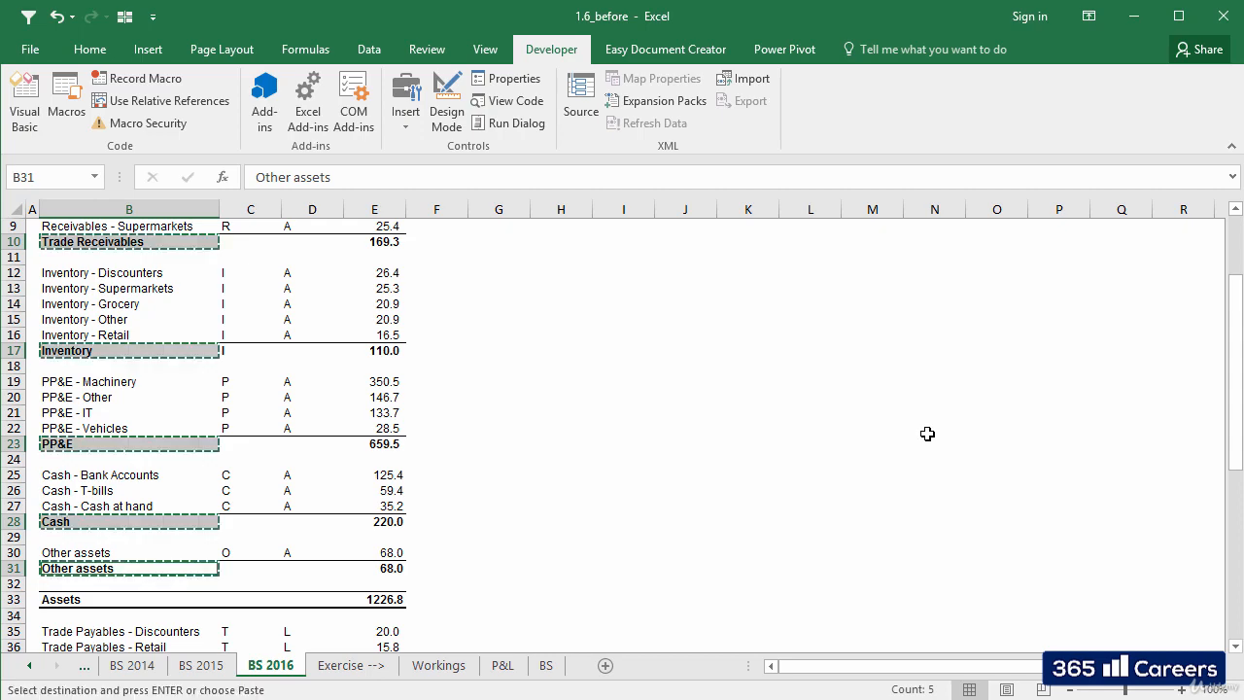
pyautogui.click(547, 665)
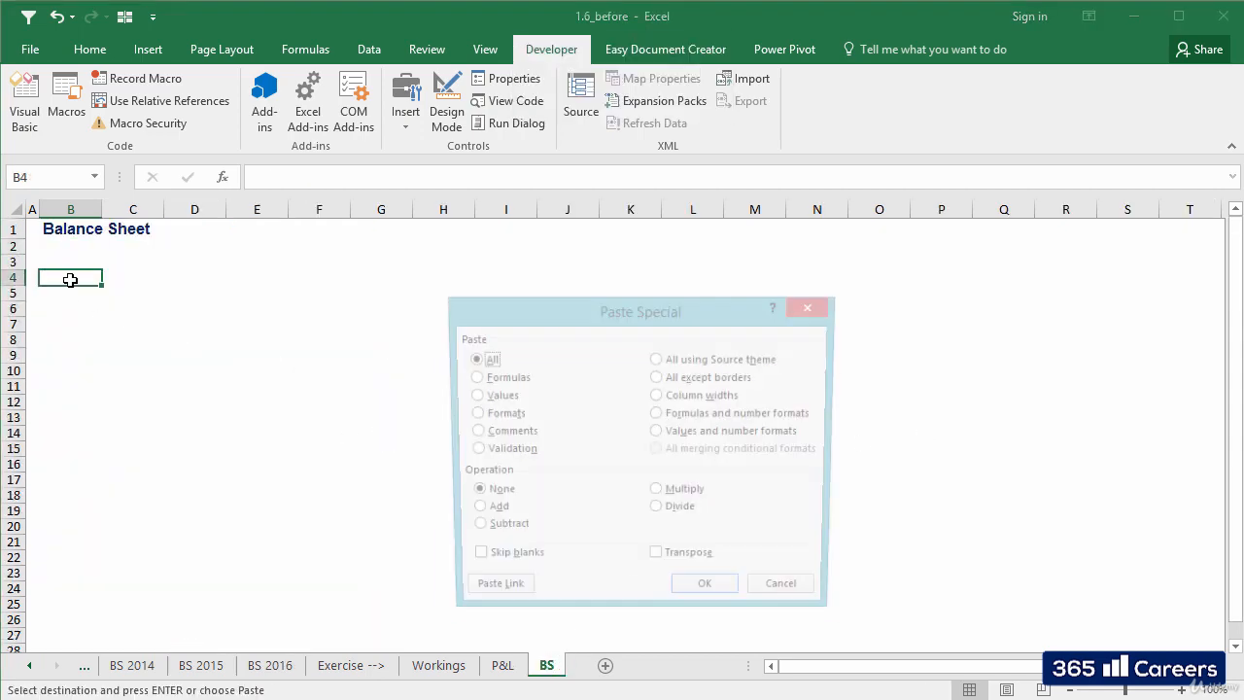
pyautogui.click(704, 582)
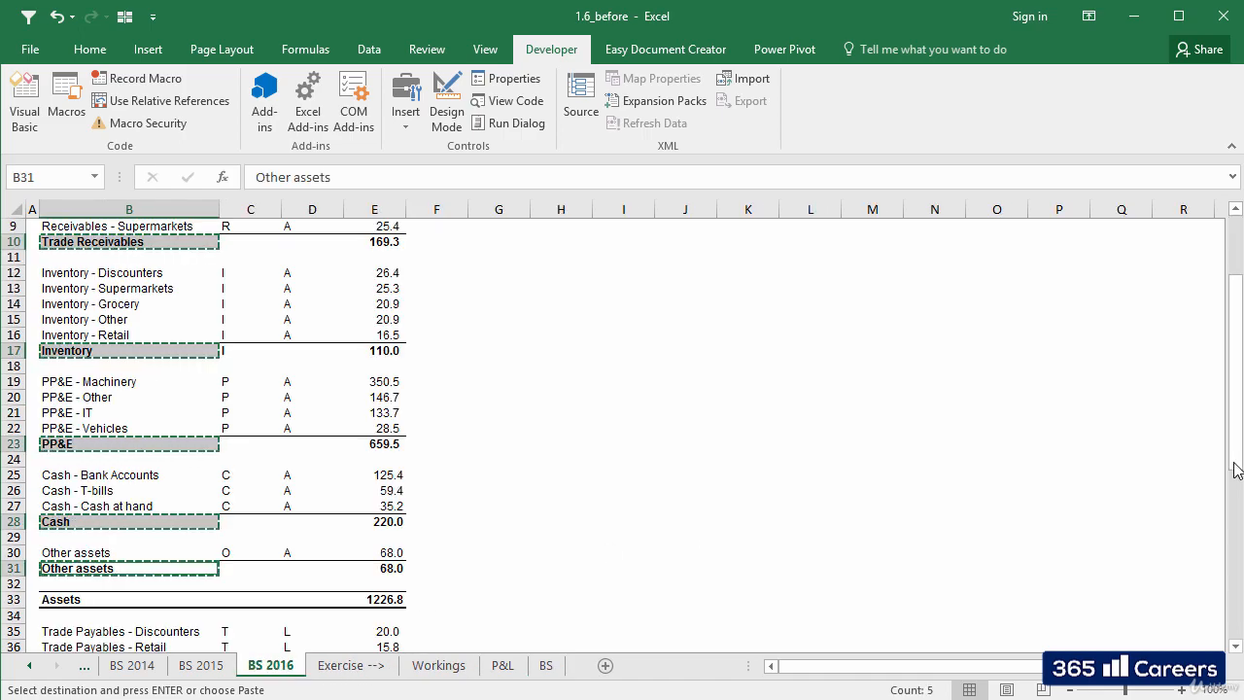
# Paste the liability and equity labels, Trade Payables through Equity, into the BS sheet.
pyautogui.scroll(-3)
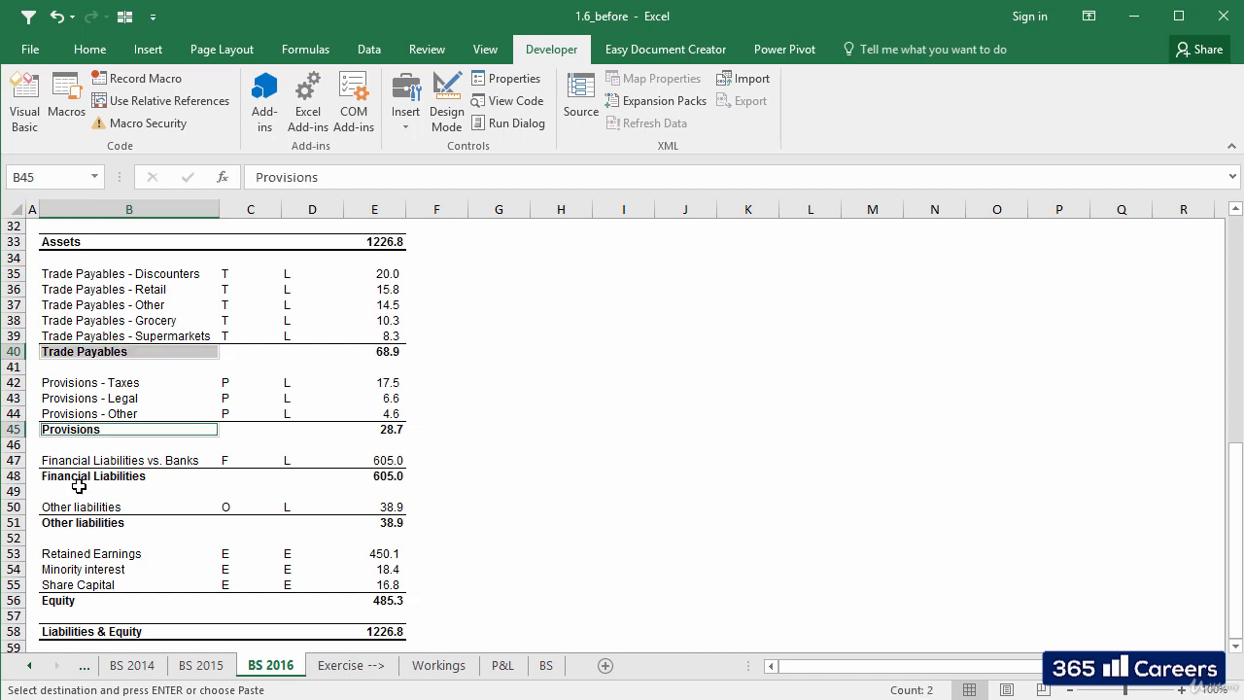
pyautogui.click(82, 522)
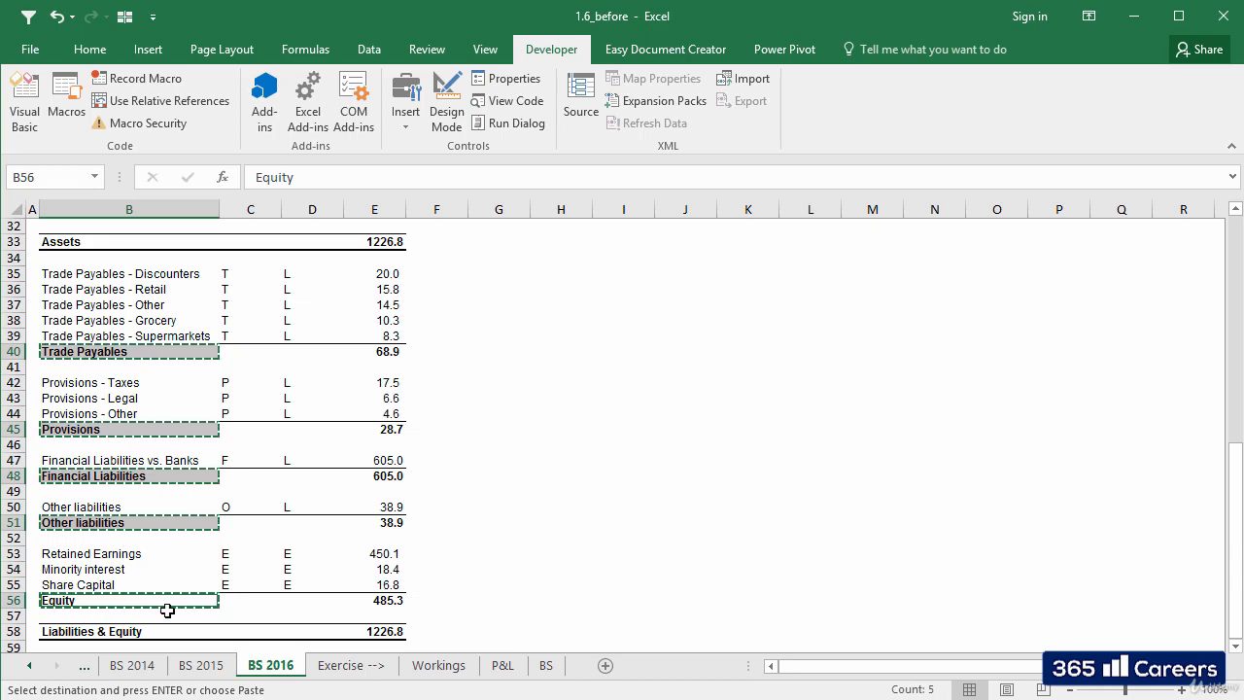
pyautogui.click(547, 666)
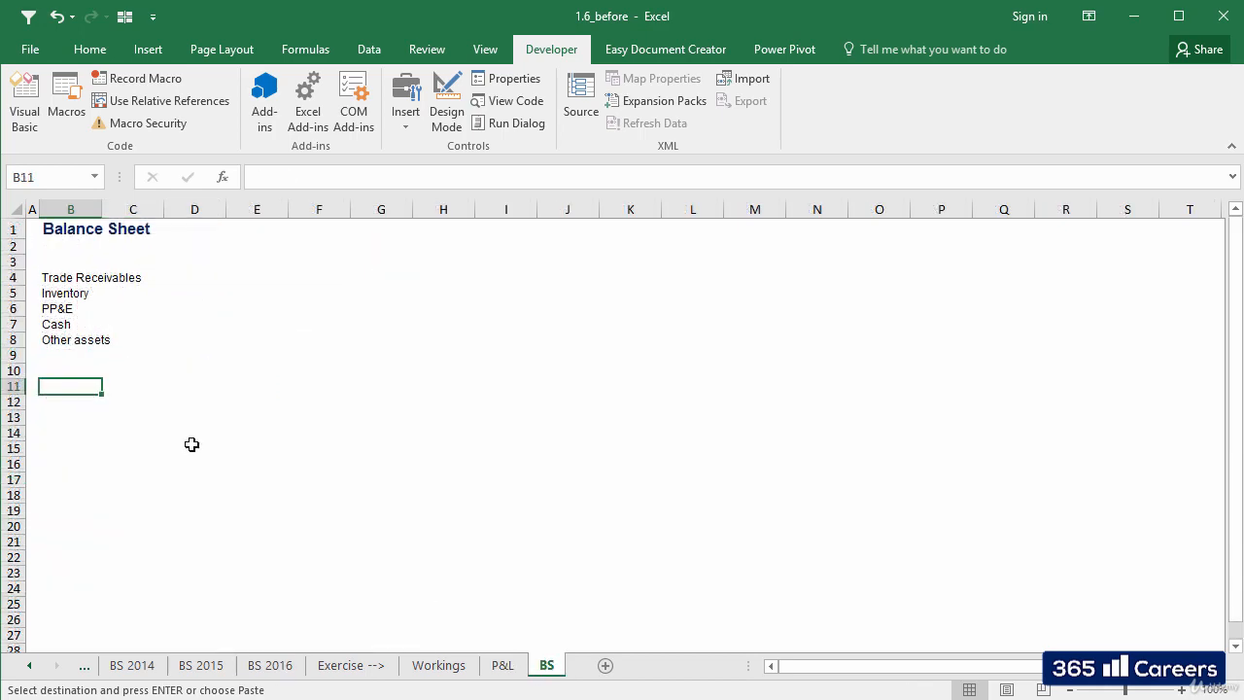
pyautogui.press('ctrl+v')
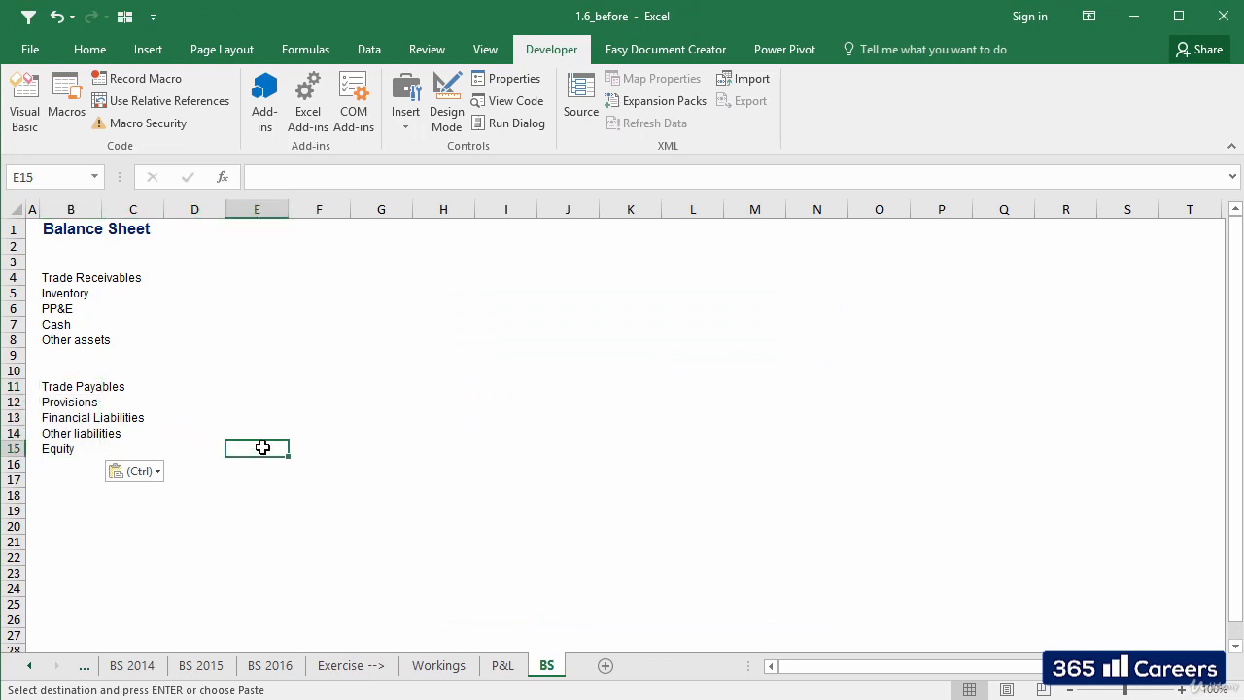
# Add 'Assets' and 'Liabilities & Equity' total labels below each group, then view P&L.
pyautogui.press('escape')
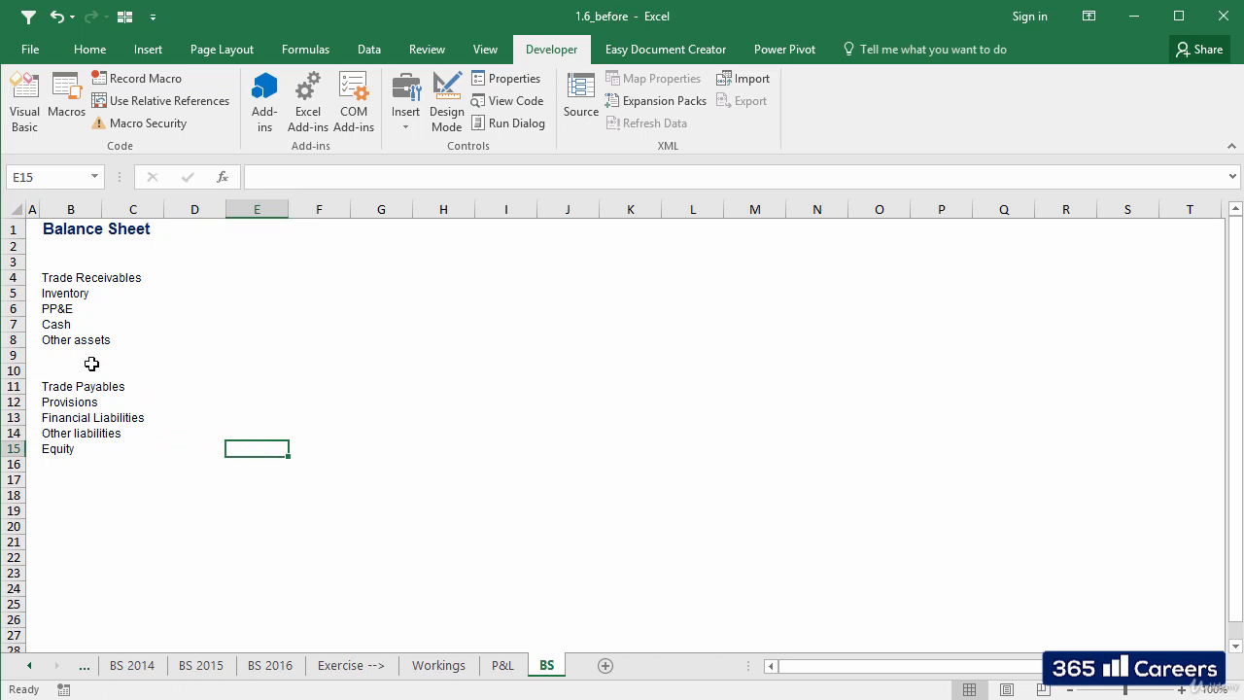
pyautogui.click(70, 355)
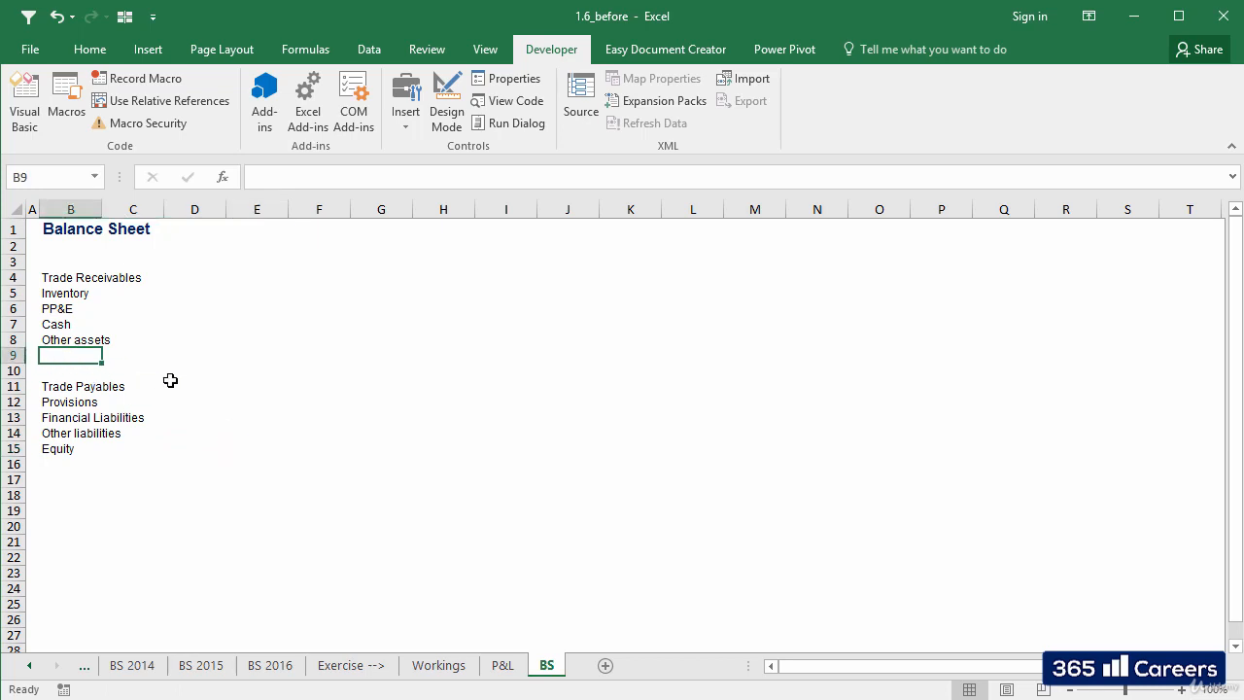
pyautogui.write('Assets')
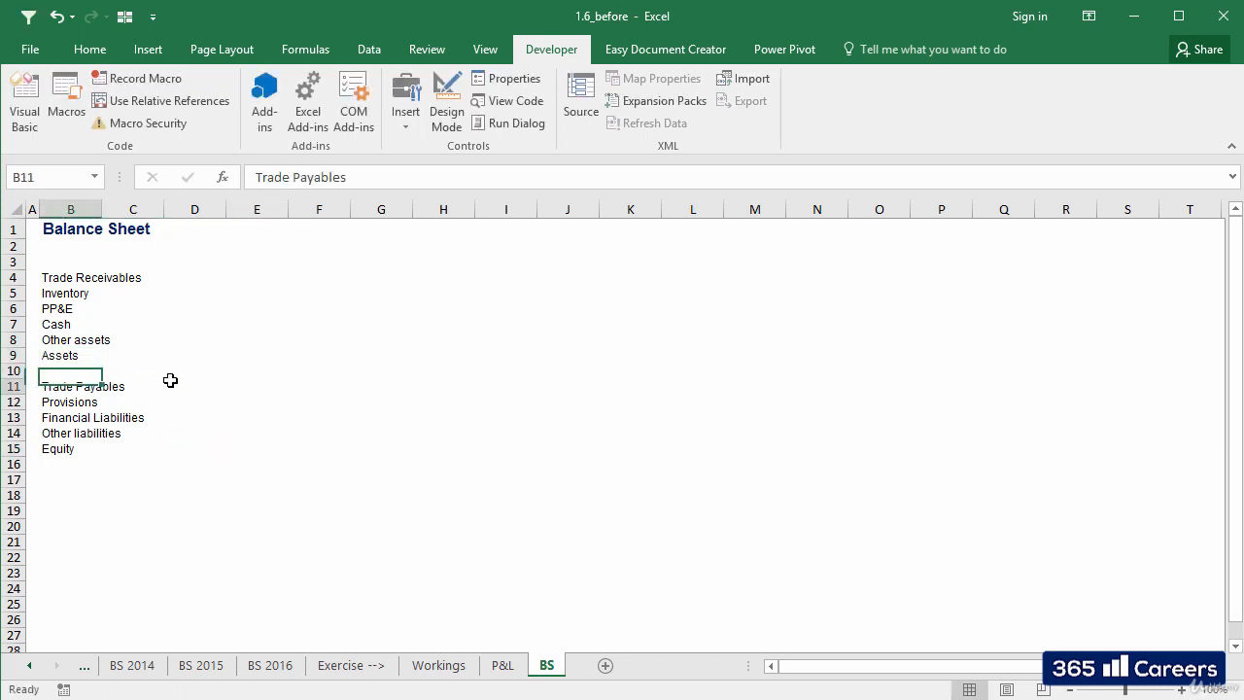
pyautogui.write('Liabilities & Equity')
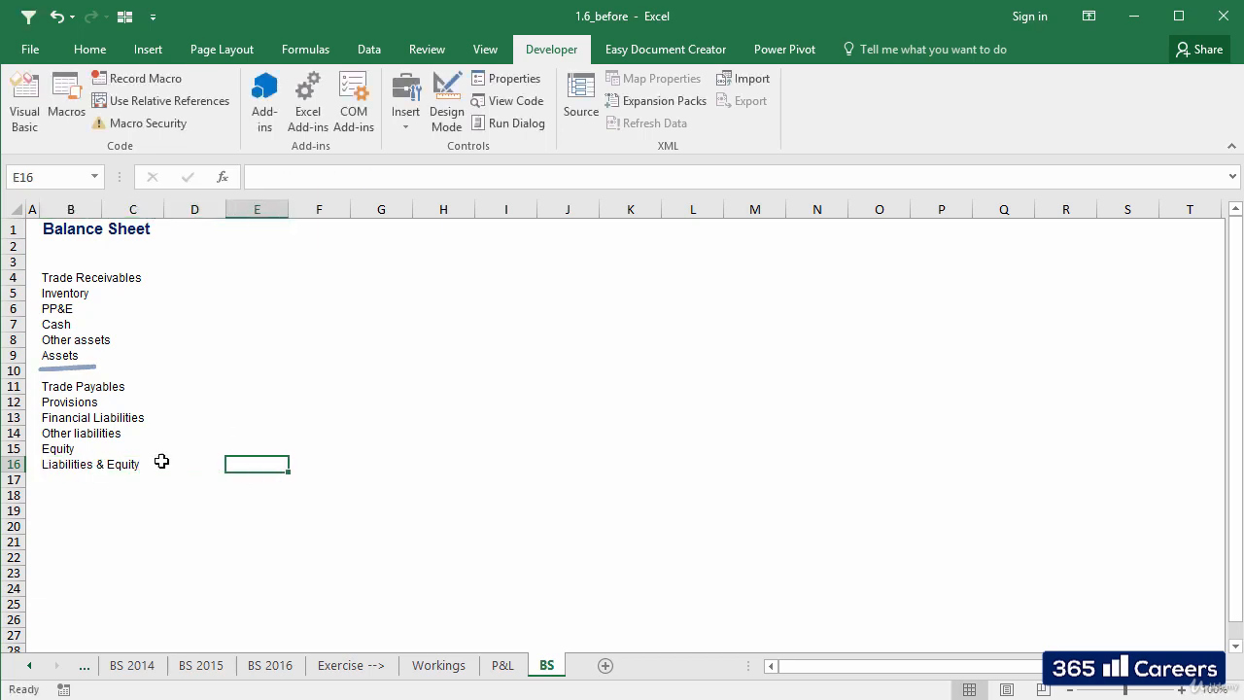
pyautogui.click(70, 464)
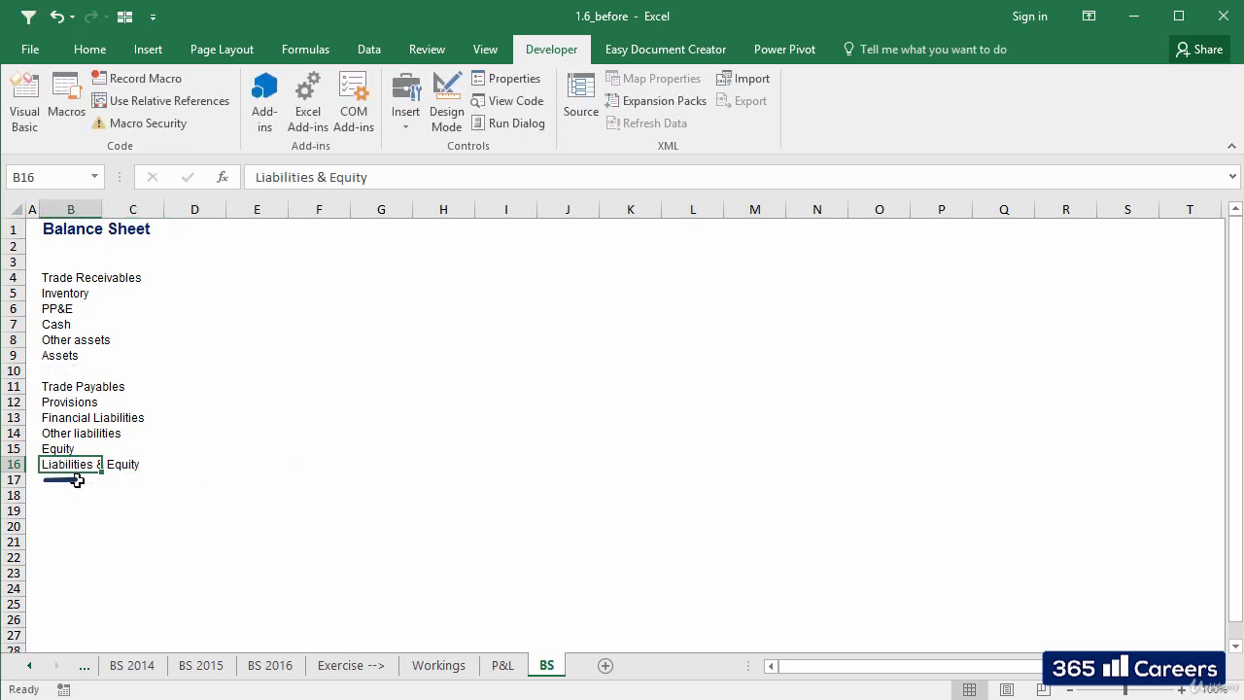
pyautogui.click(132, 510)
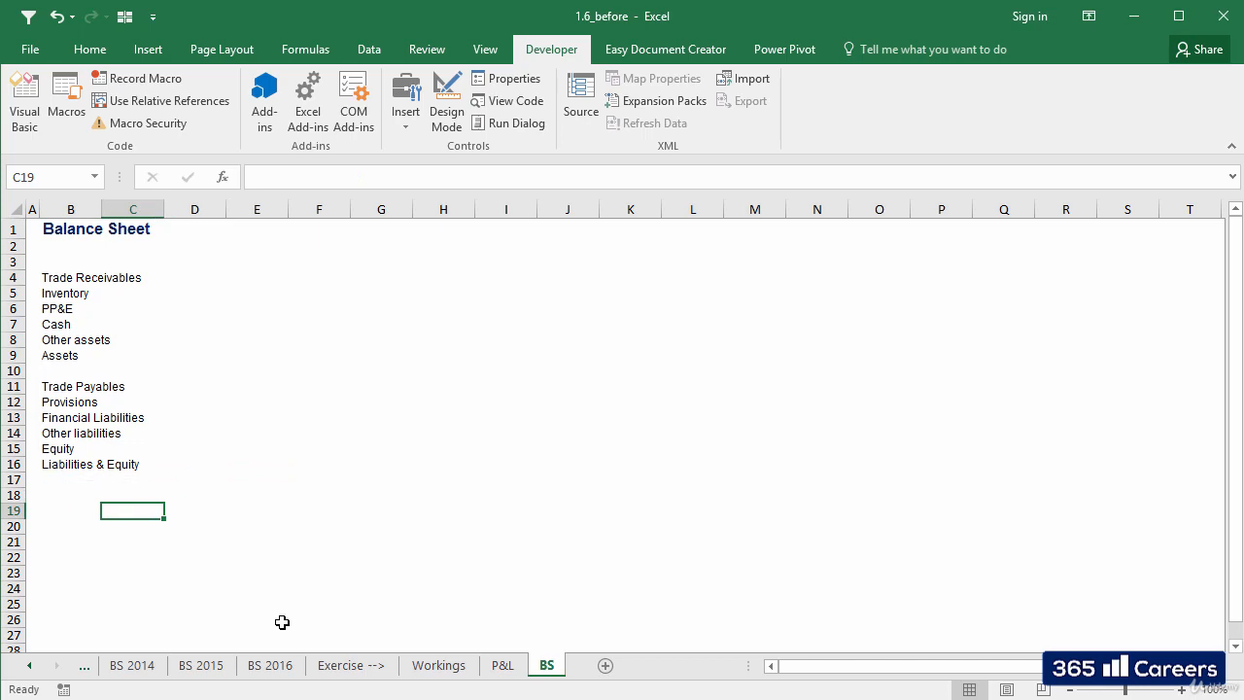
pyautogui.moveTo(302, 627)
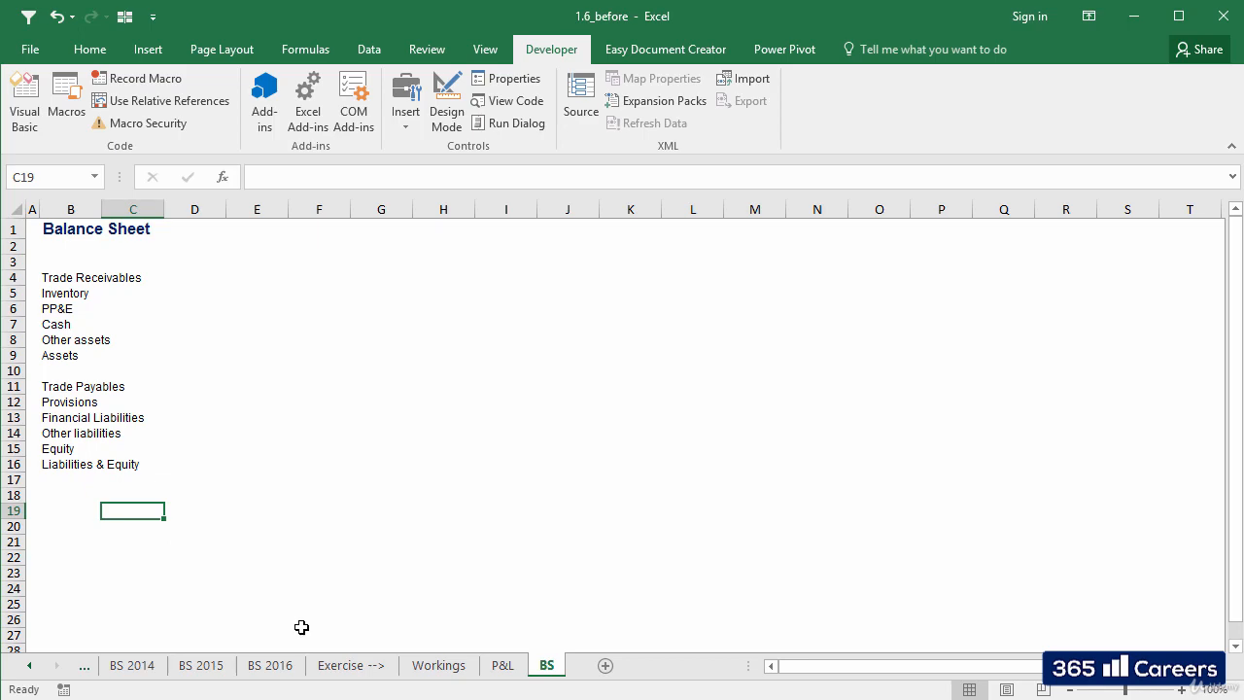
pyautogui.click(503, 665)
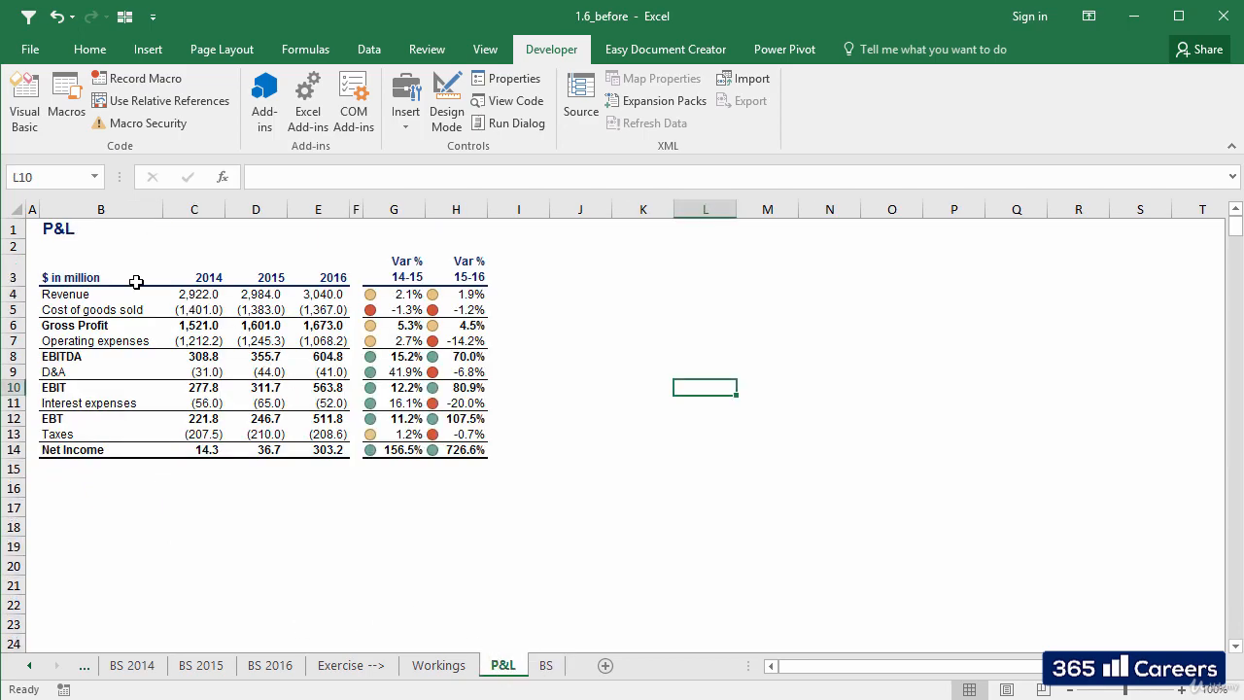
# Paste the P&L '$ in million' header row with years 2014–2016 into BS row 3.
pyautogui.click(546, 659)
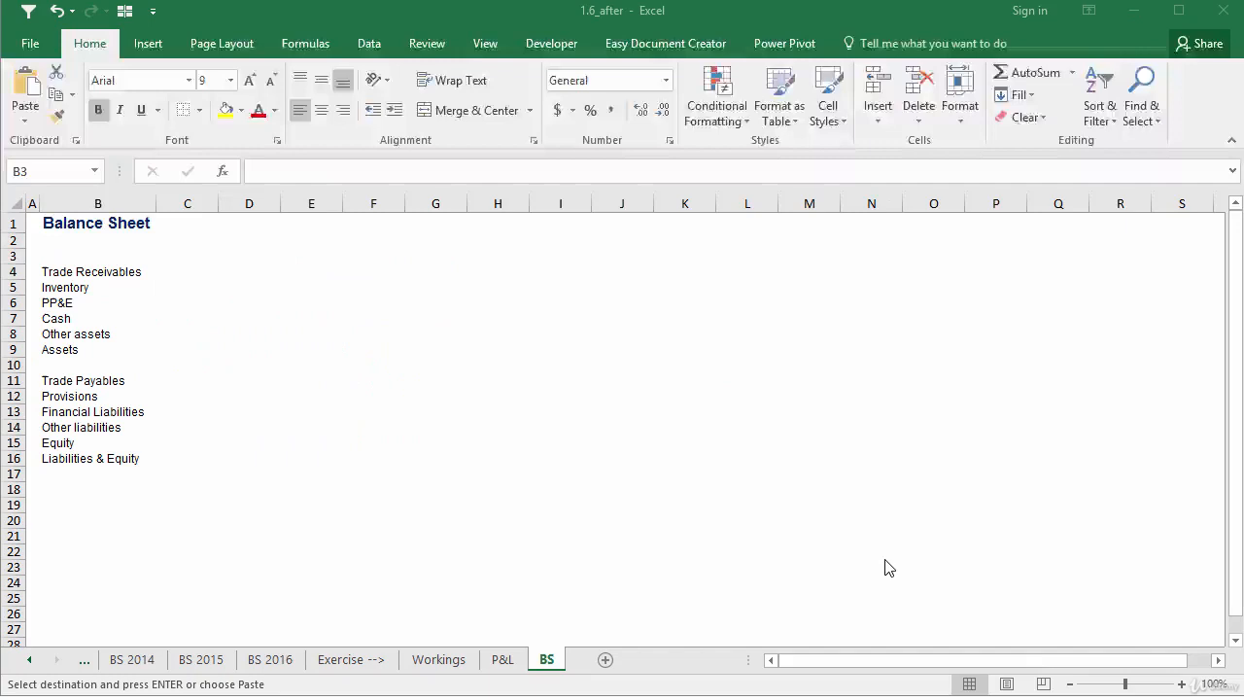
pyautogui.press('ctrl+v')
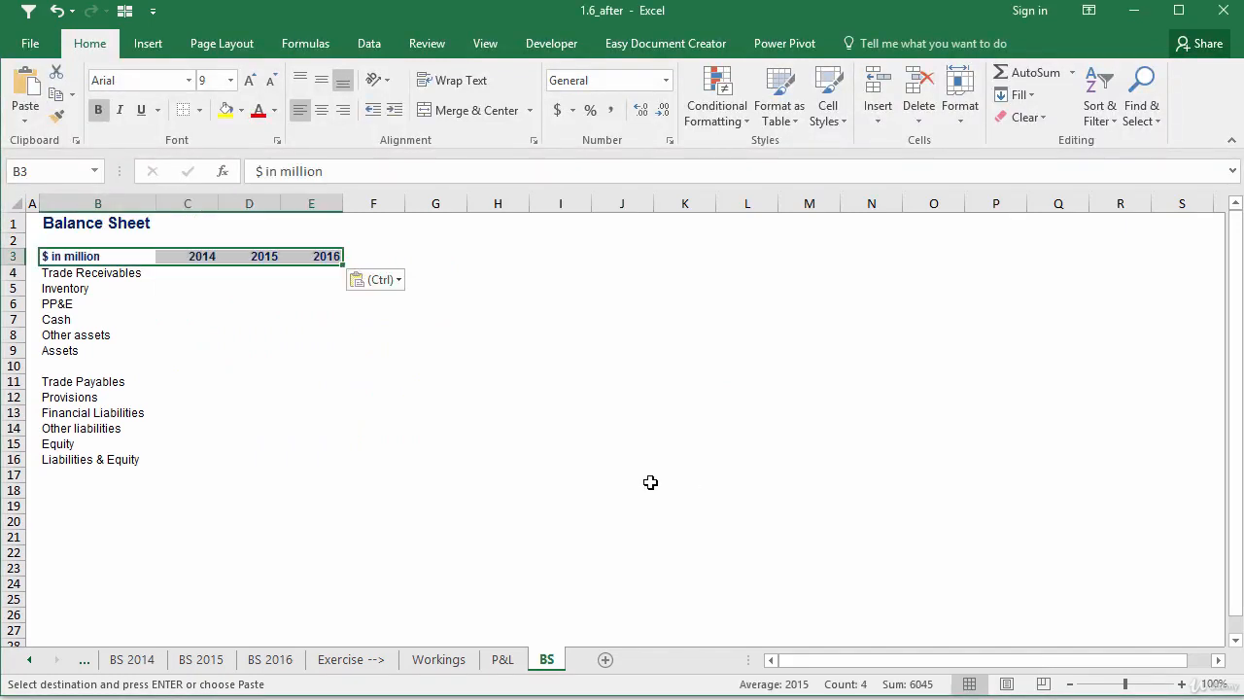
pyautogui.click(622, 475)
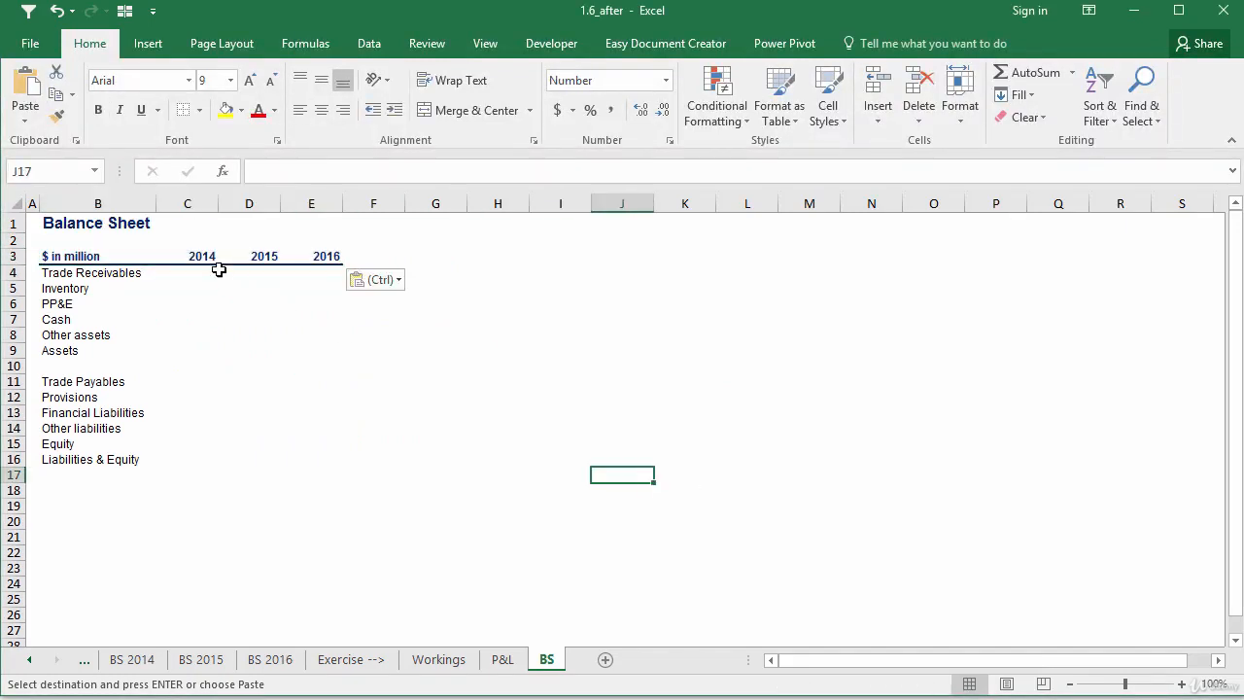
pyautogui.click(187, 255)
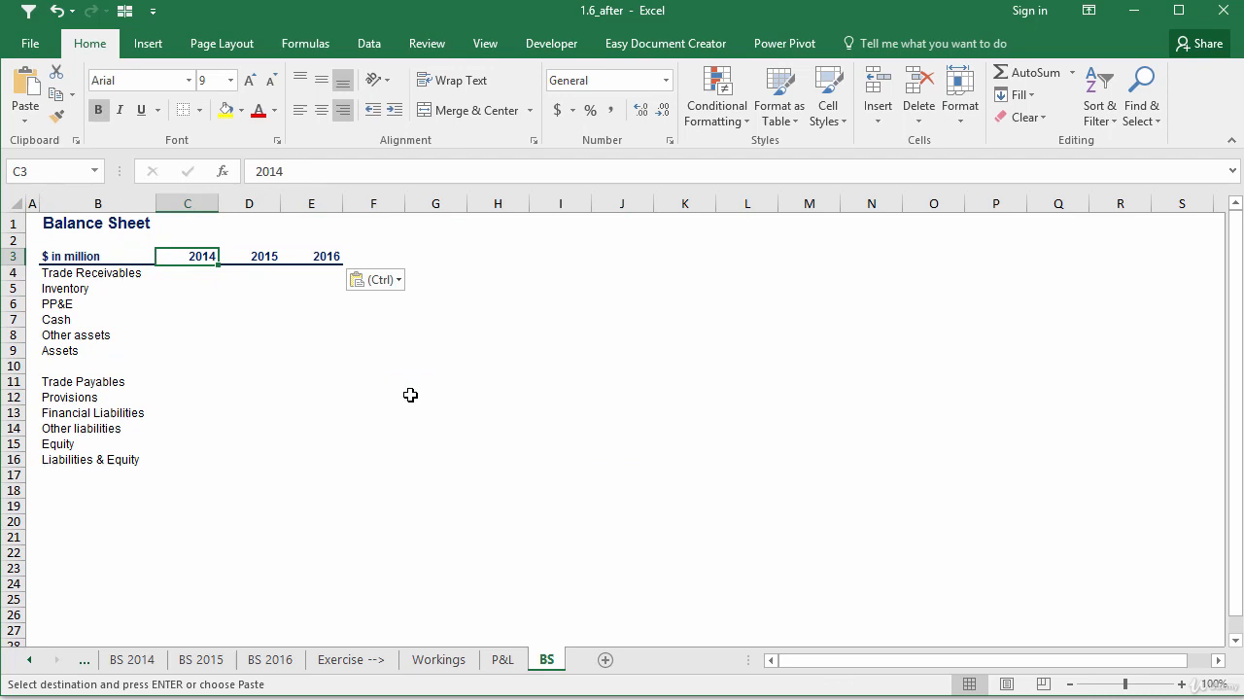
pyautogui.moveTo(217, 276)
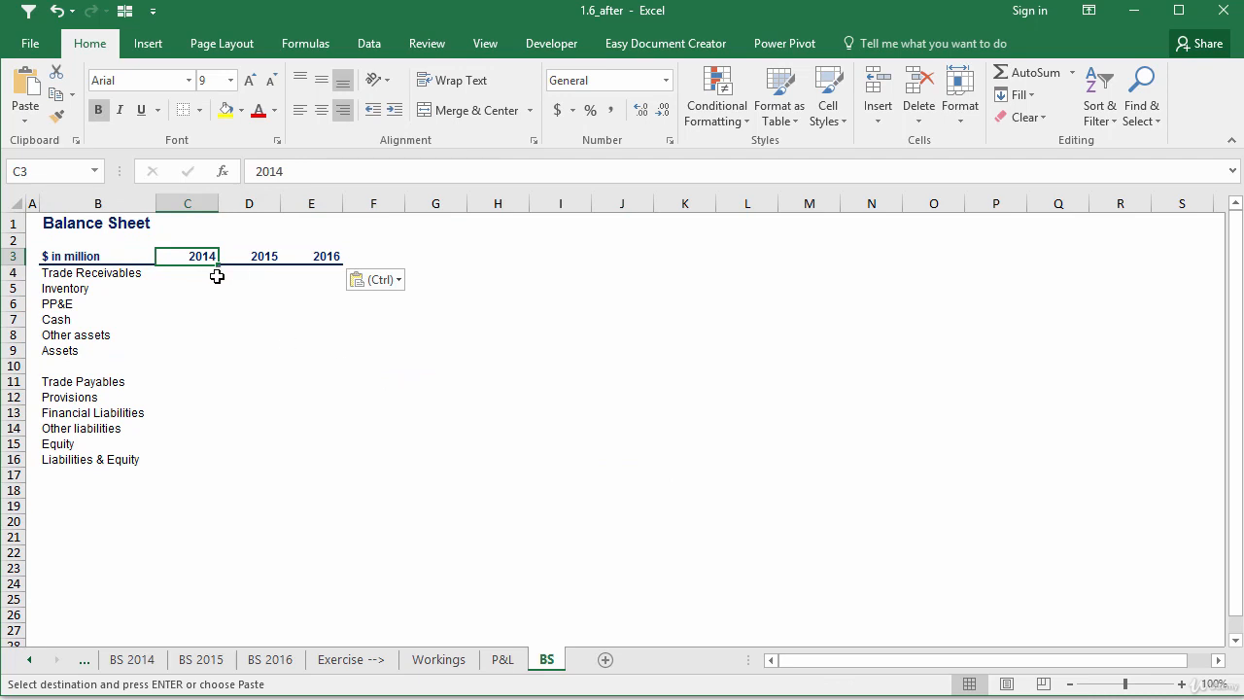
pyautogui.moveTo(225, 294)
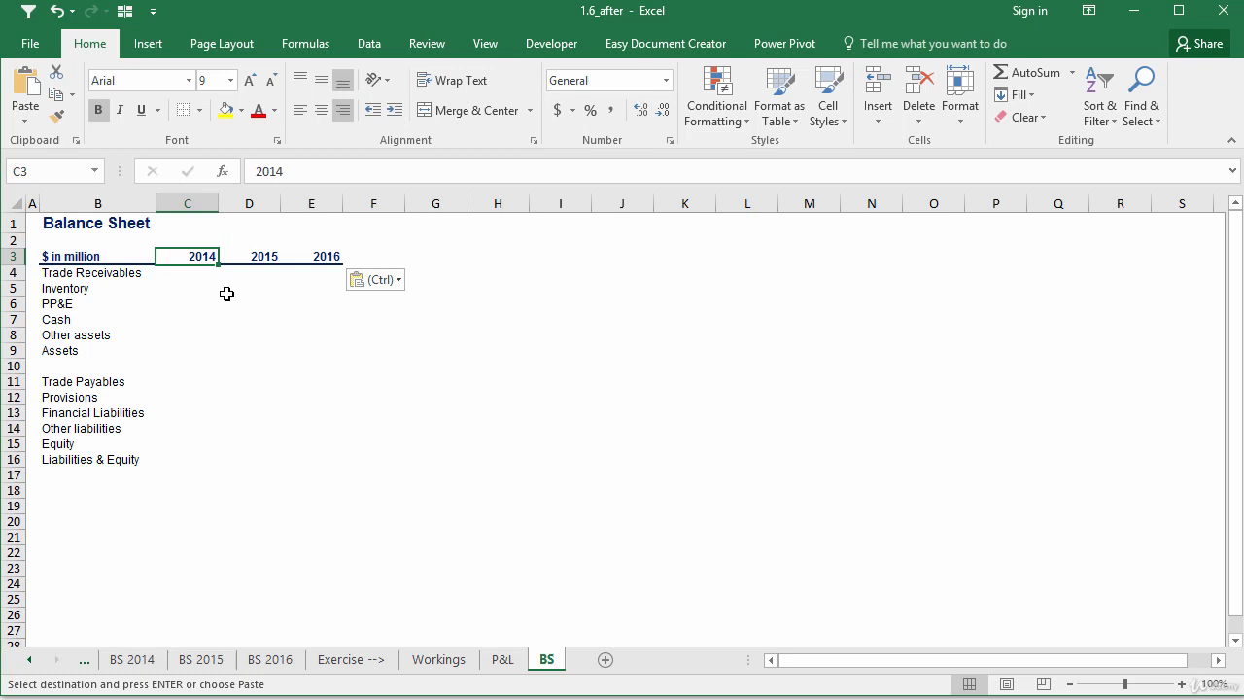
# Replace the year headings with the dates 31-Dec-14, 12/31/2015 and 12/31/2016.
pyautogui.write('31-')
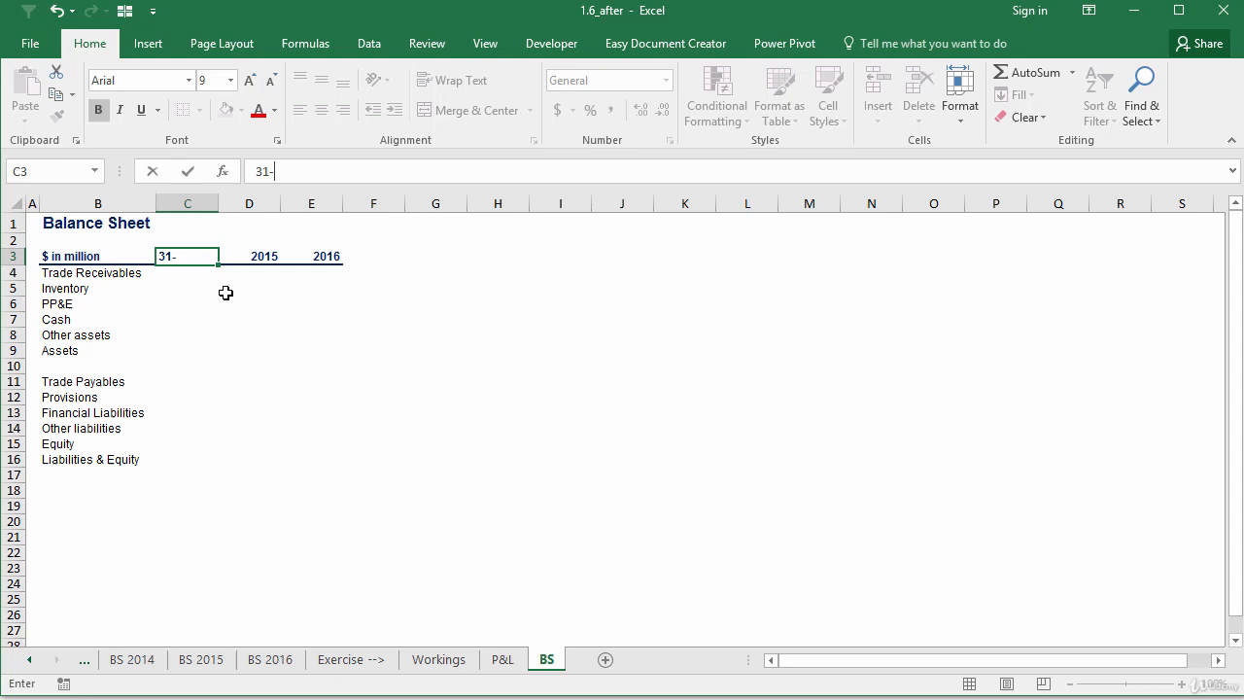
pyautogui.write('Dec-14')
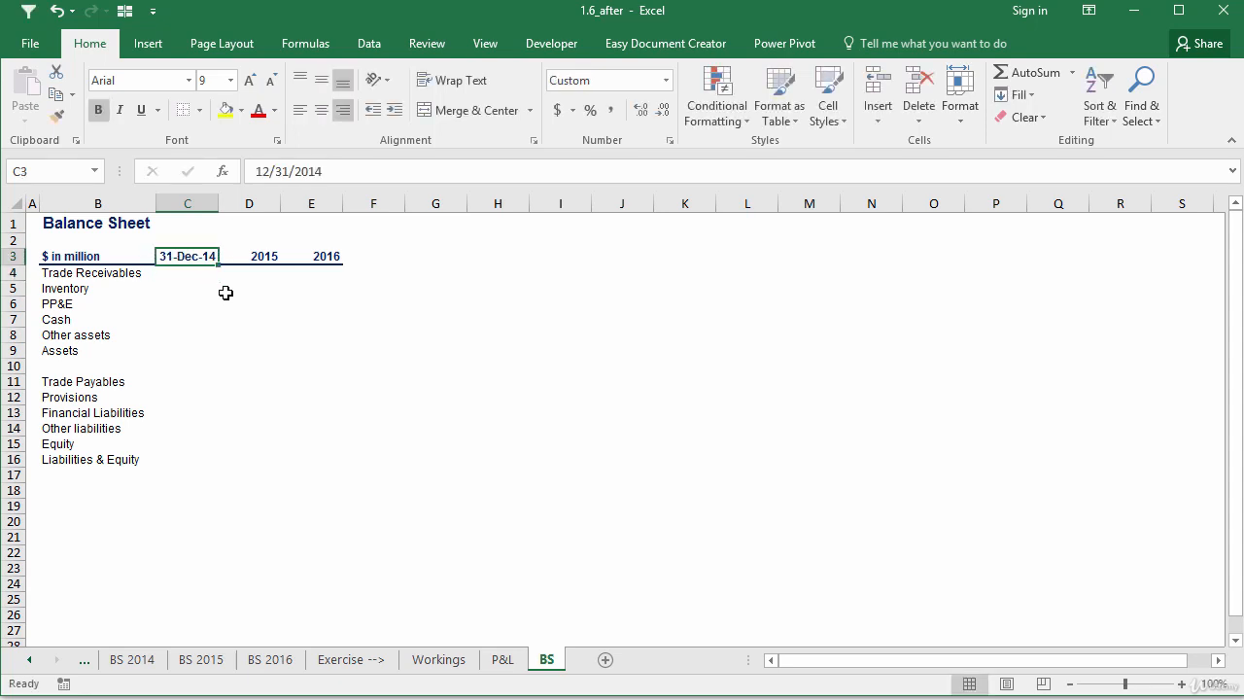
pyautogui.write('12/31/2015')
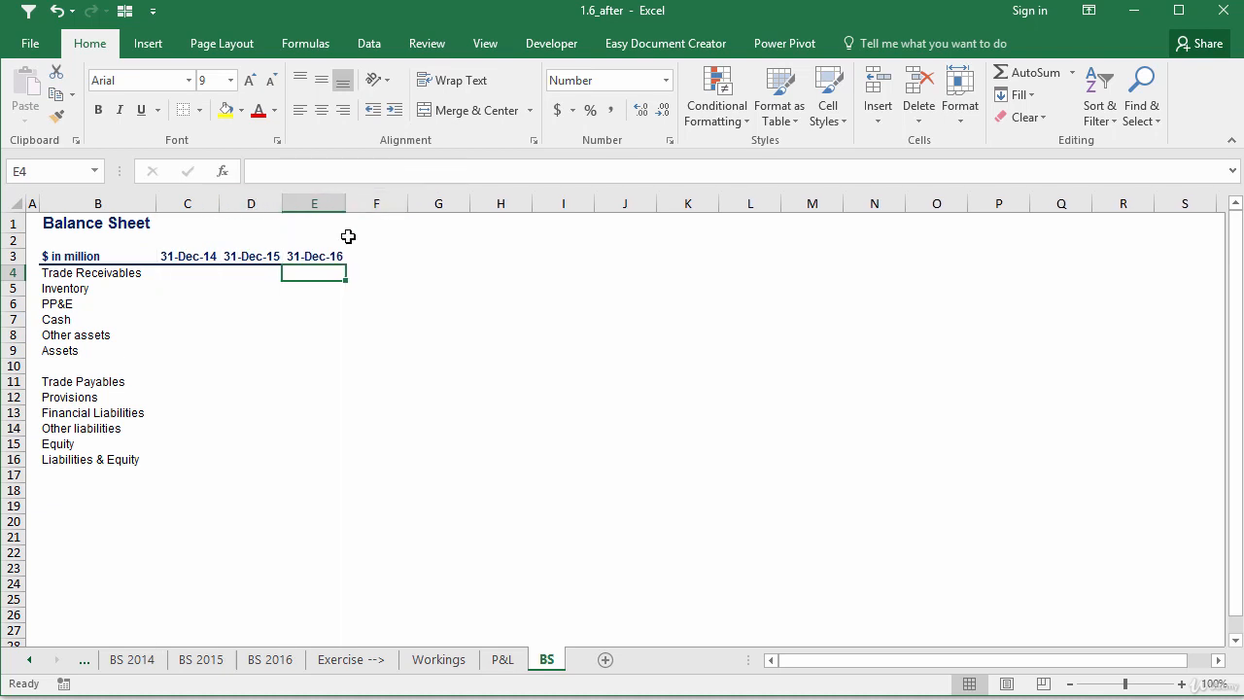
pyautogui.moveTo(90, 272); pyautogui.dragTo(251, 334)
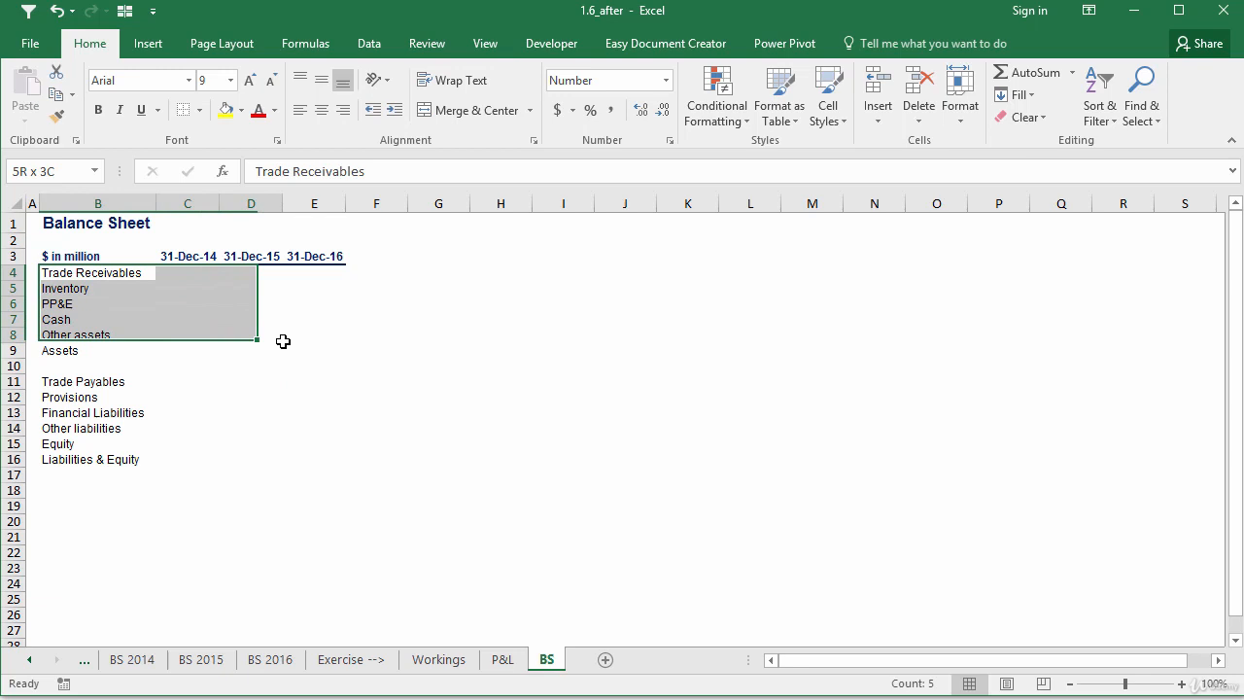
# Style the line items, give Assets and Liabilities & Equity Total Formatting, and widen column B.
pyautogui.click(828, 97)
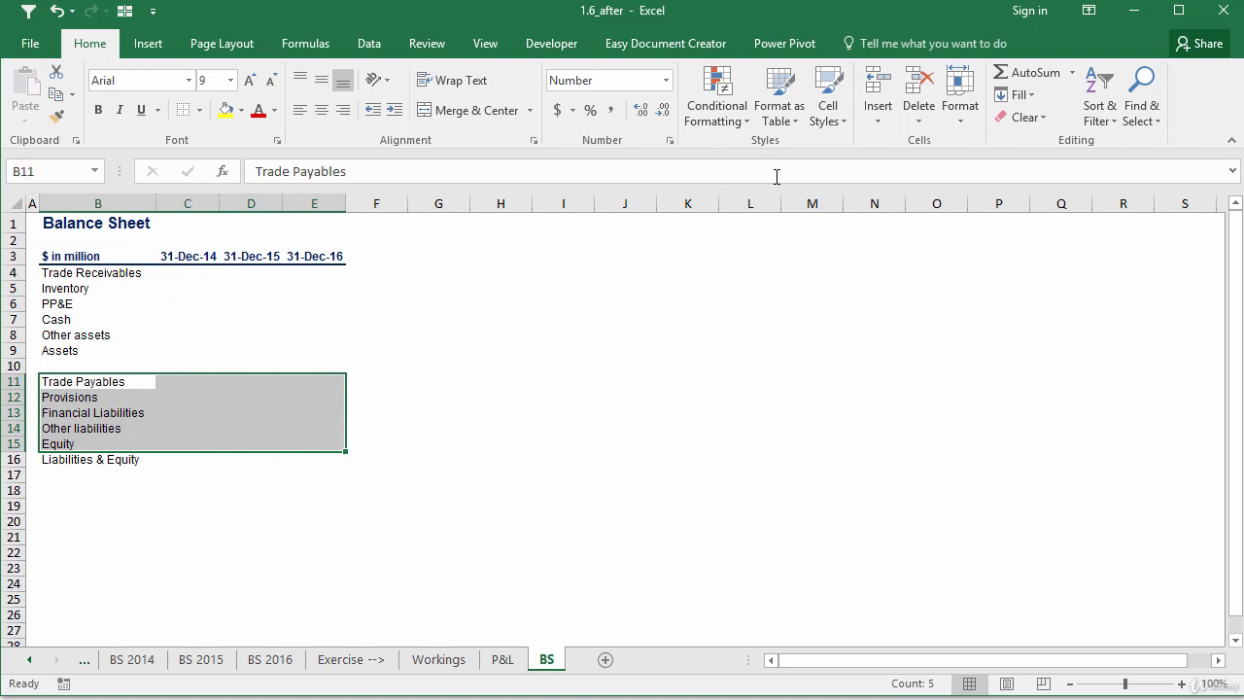
pyautogui.click(828, 96)
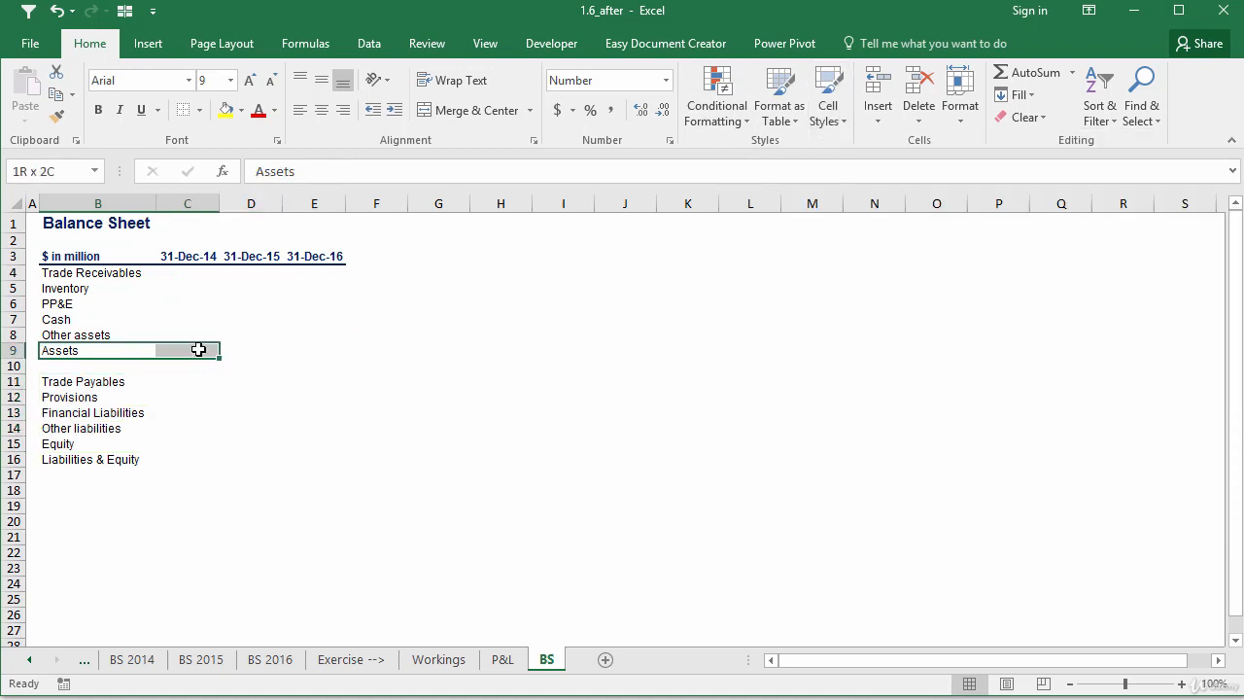
pyautogui.click(828, 95)
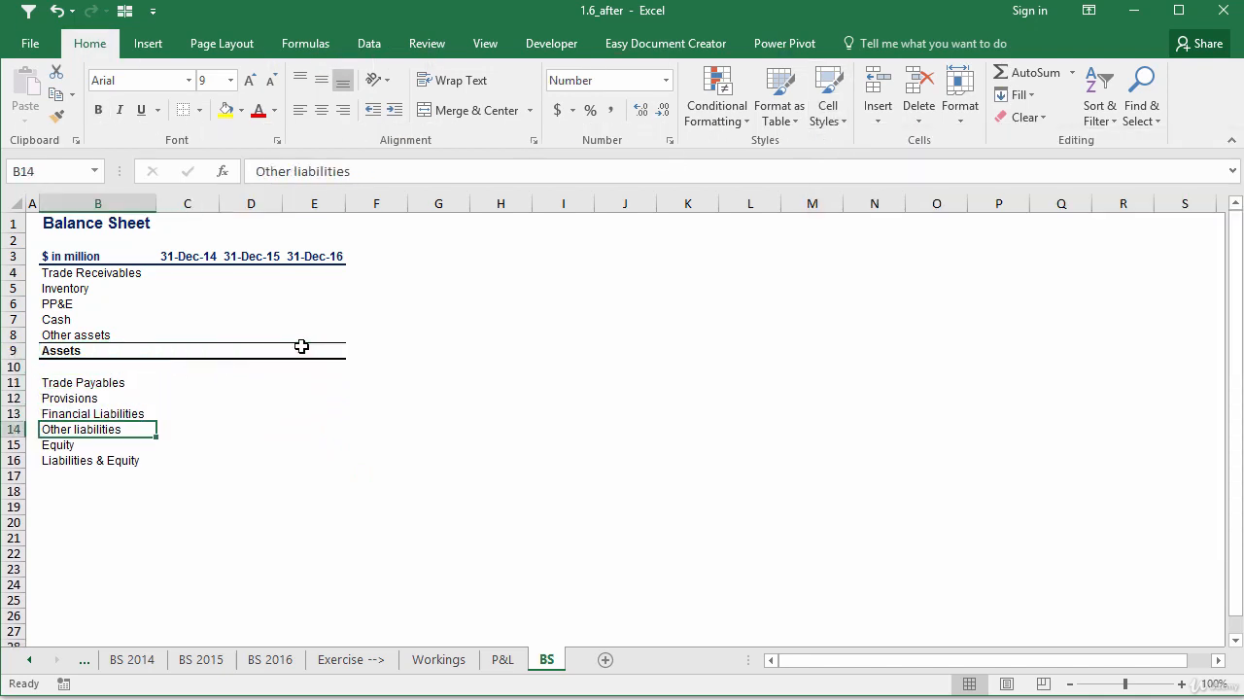
pyautogui.click(827, 93)
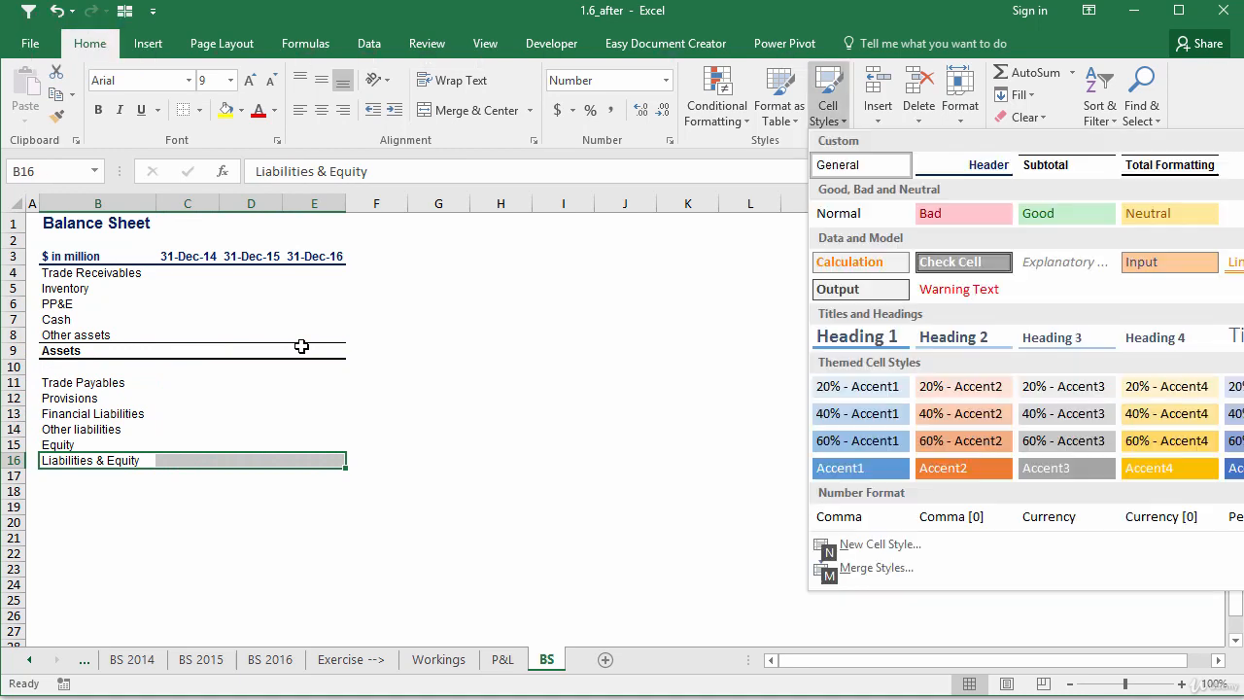
pyautogui.click(827, 95)
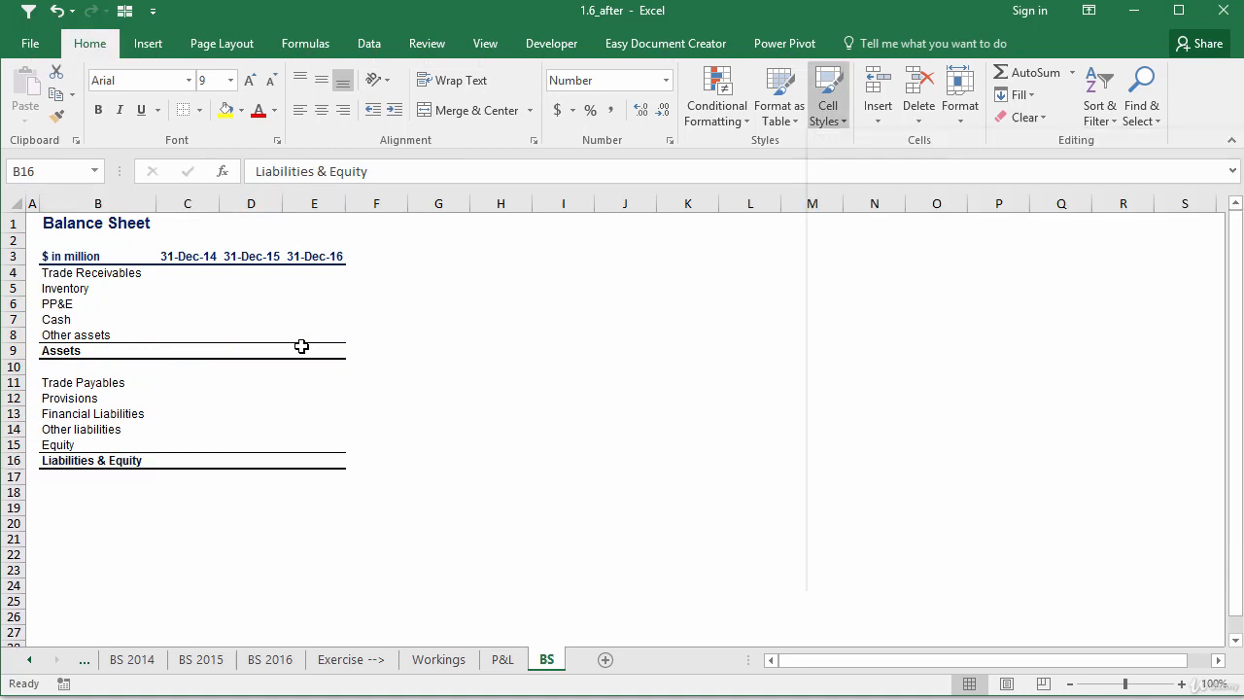
pyautogui.click(188, 372)
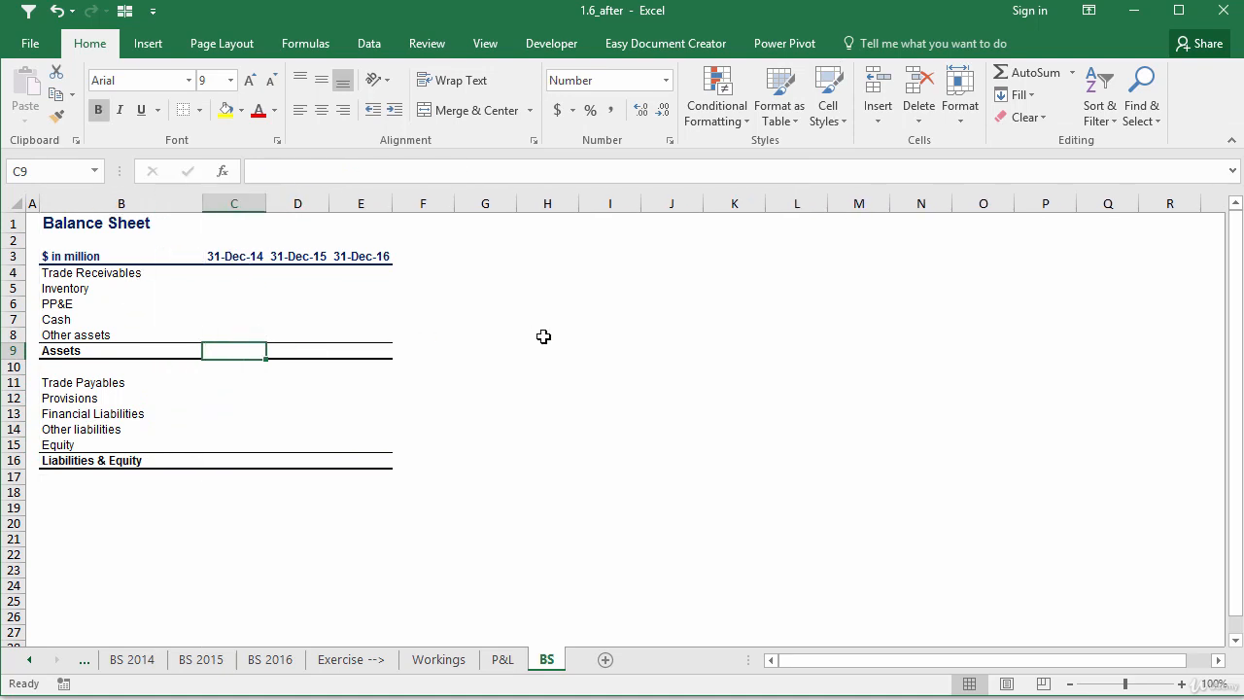
# Enter =SUM(C4:C8) for Assets and copy the totals across all years and to row 16.
pyautogui.write('=SUM(C4:C8')
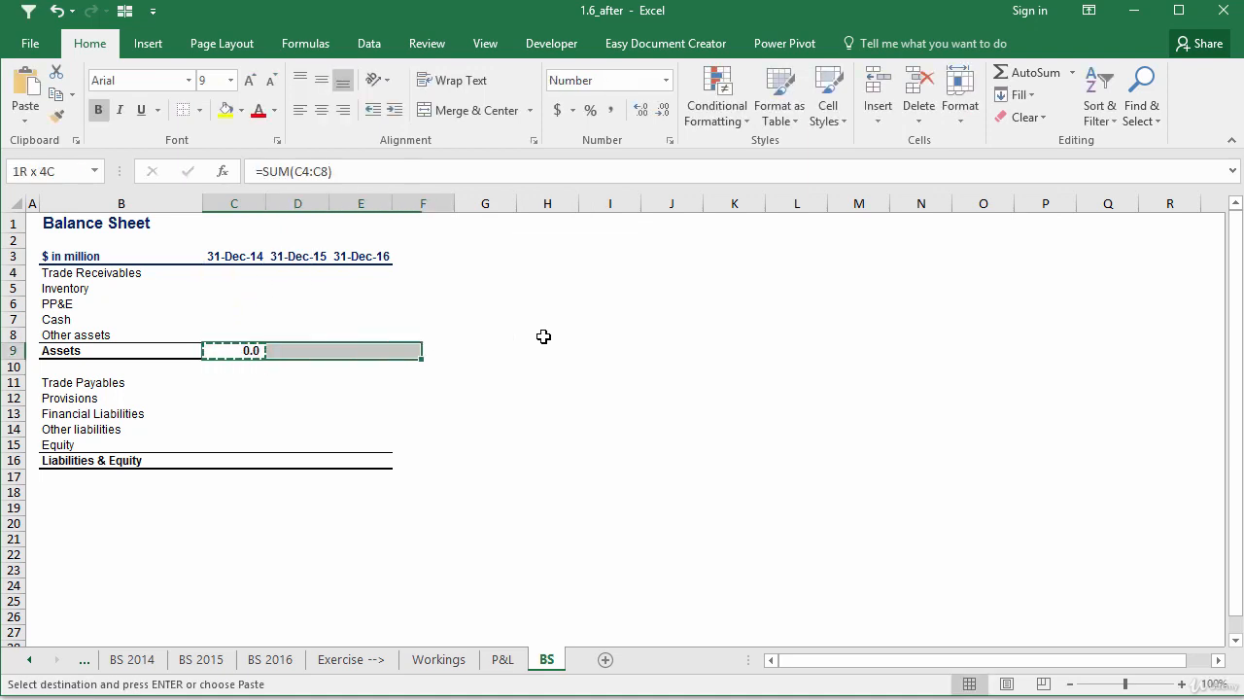
pyautogui.click(234, 426)
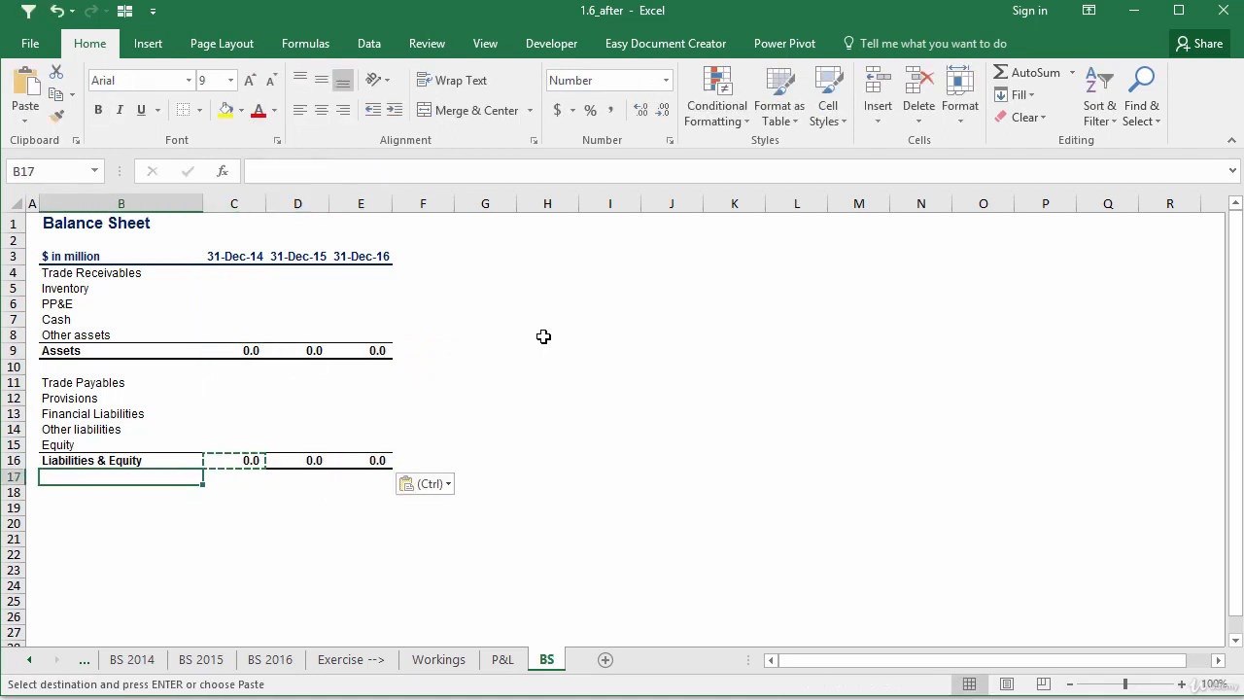
# Add a yellow, size-8 Check row computing =C9-C16 for each year.
pyautogui.write('Check')
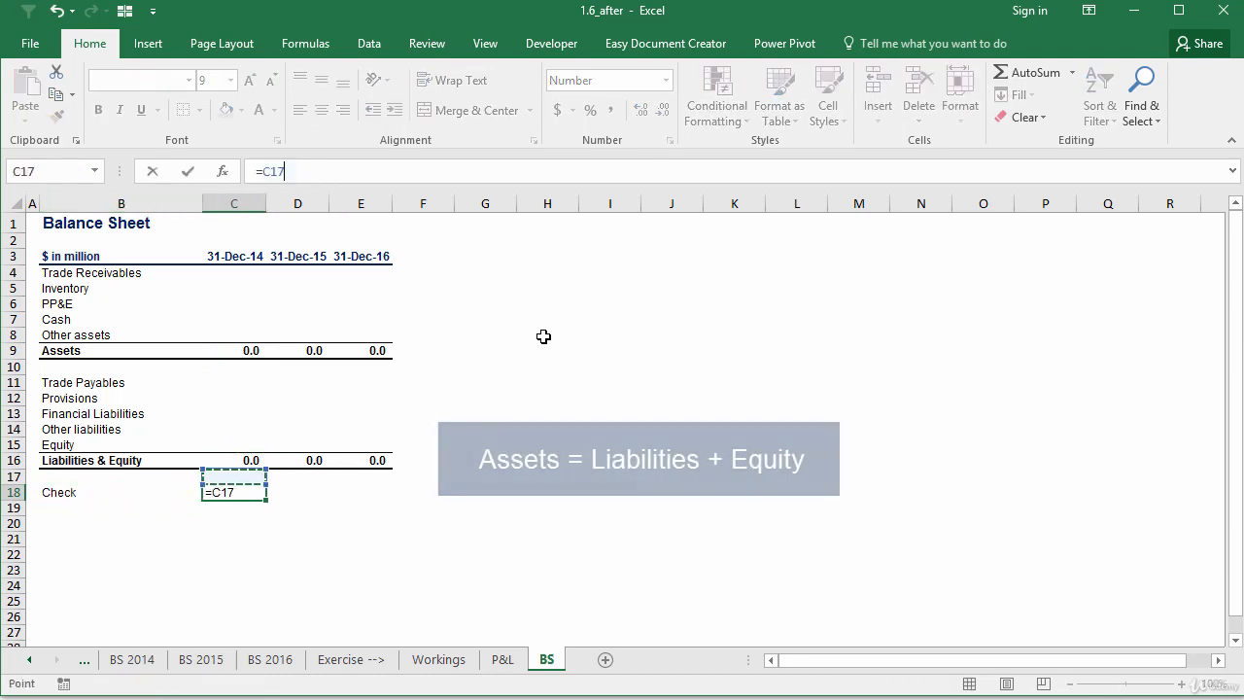
pyautogui.click(233, 350)
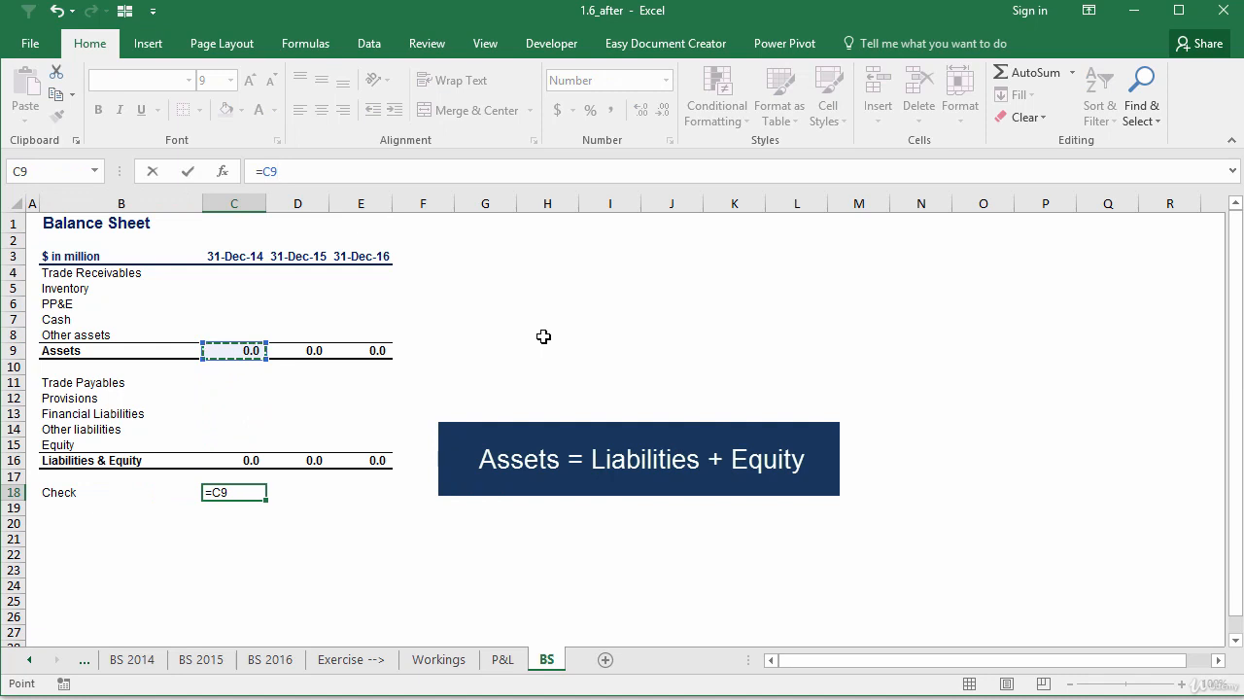
pyautogui.click(234, 460)
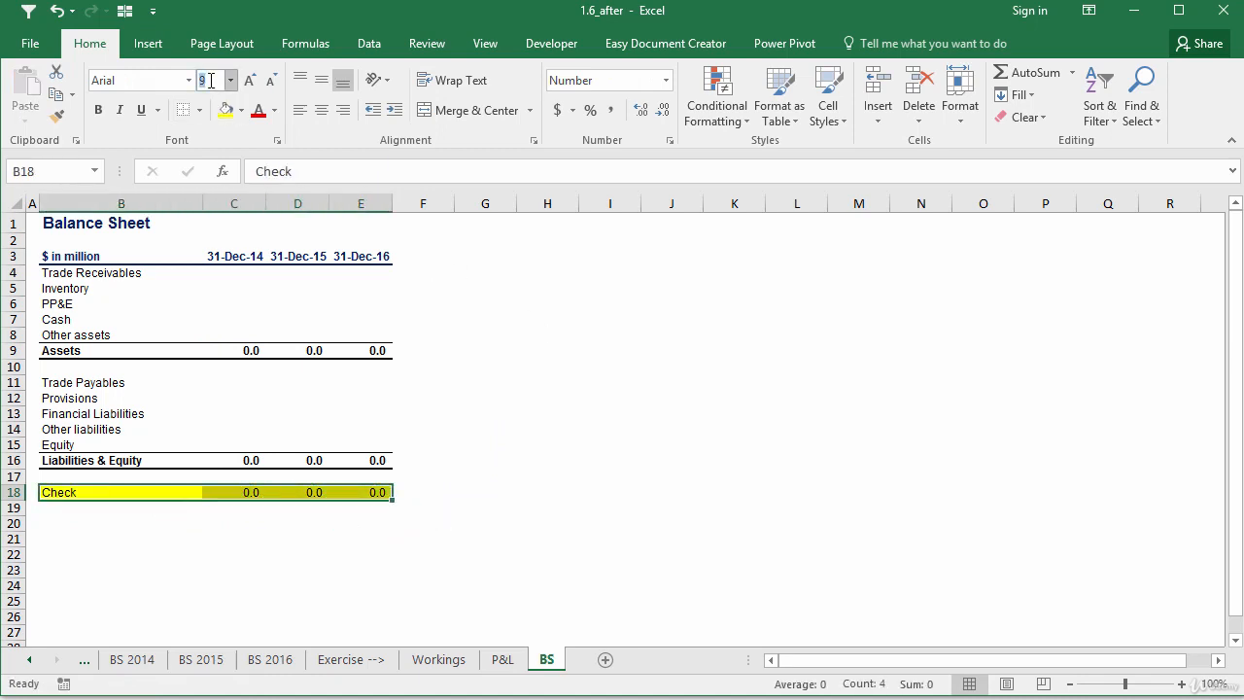
pyautogui.click(485, 476)
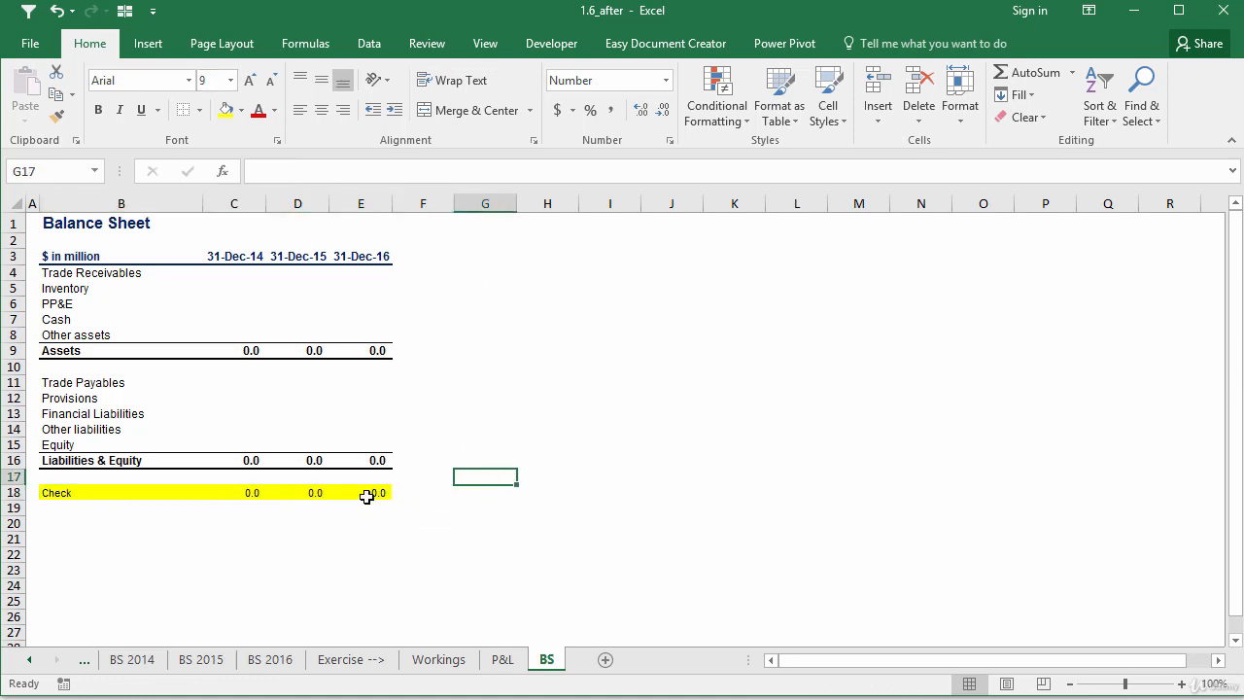
pyautogui.click(252, 493)
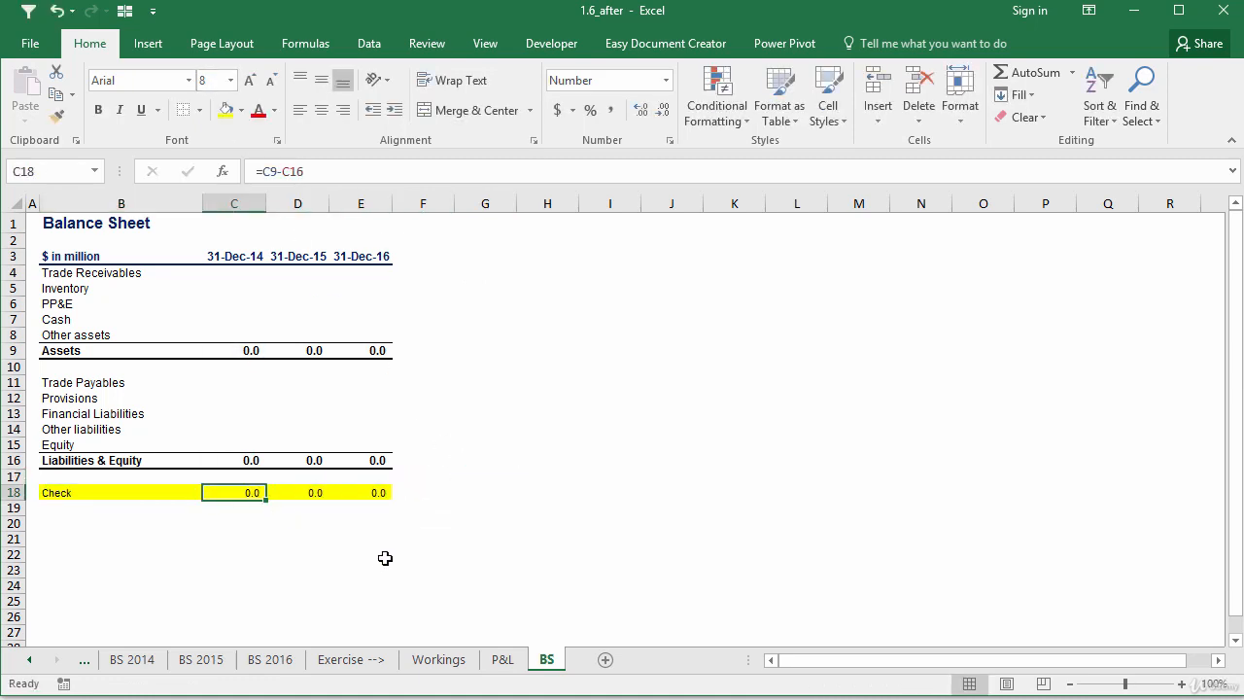